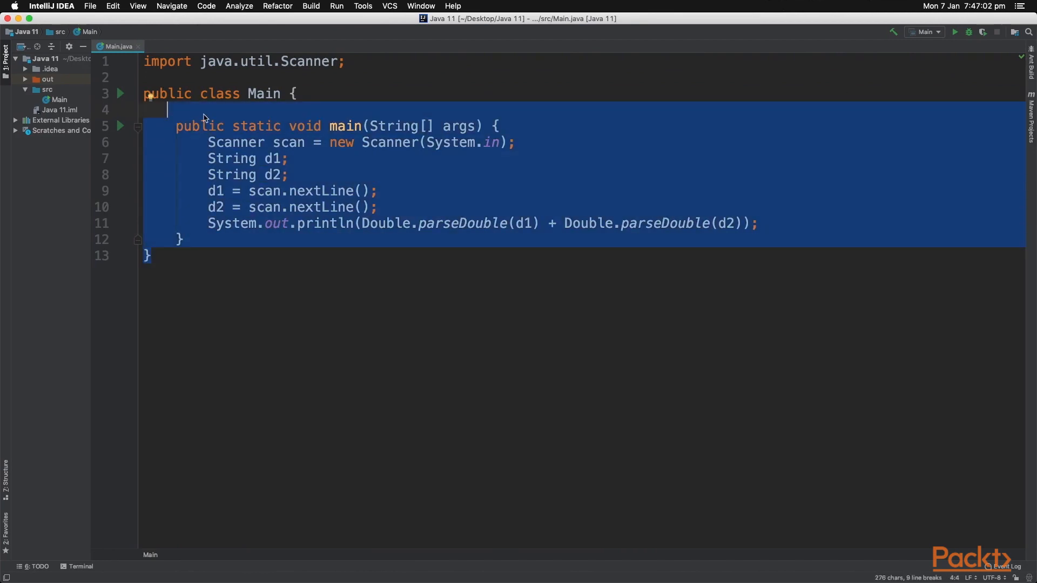
# Add comment lines // x && y and // x || y inside the class above main.
pyautogui.click(221, 115)
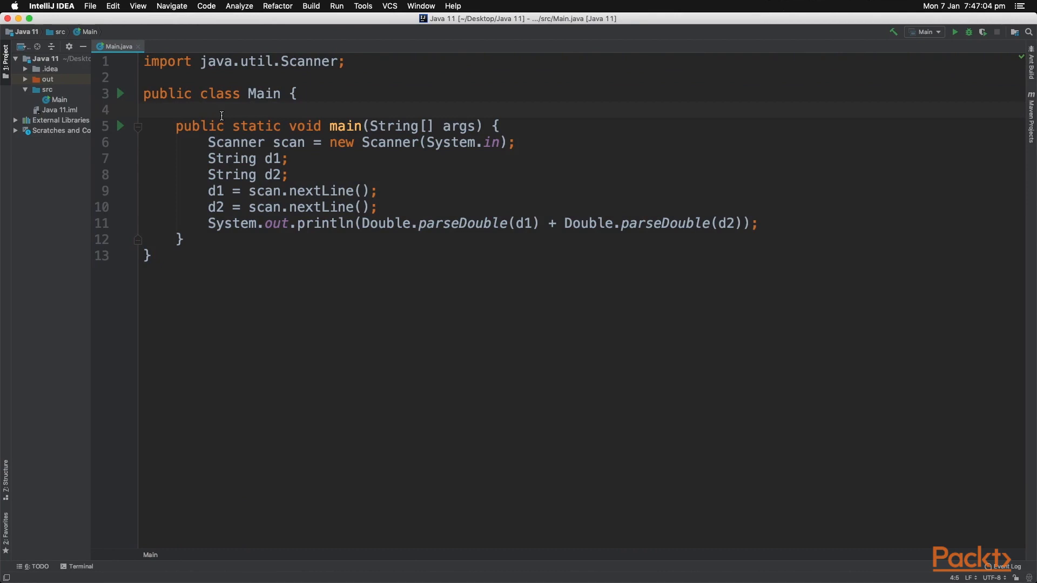
pyautogui.click(176, 110)
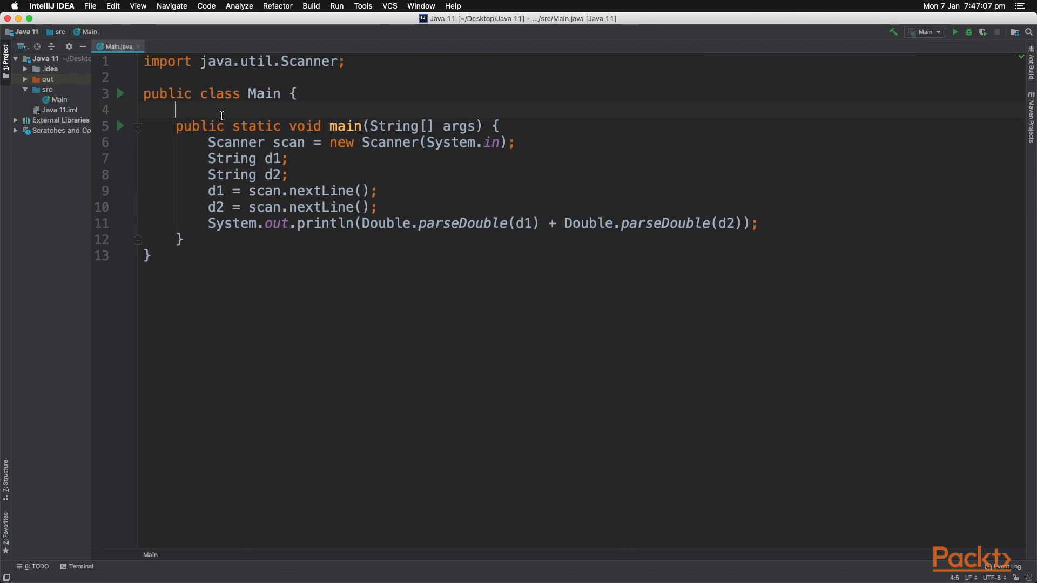
pyautogui.write('//')
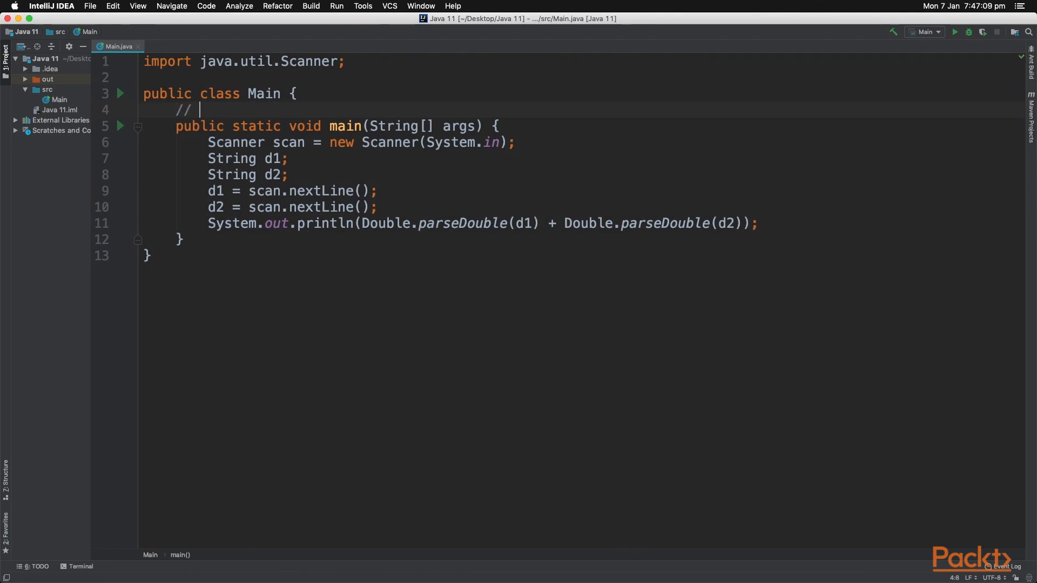
pyautogui.write('x &&')
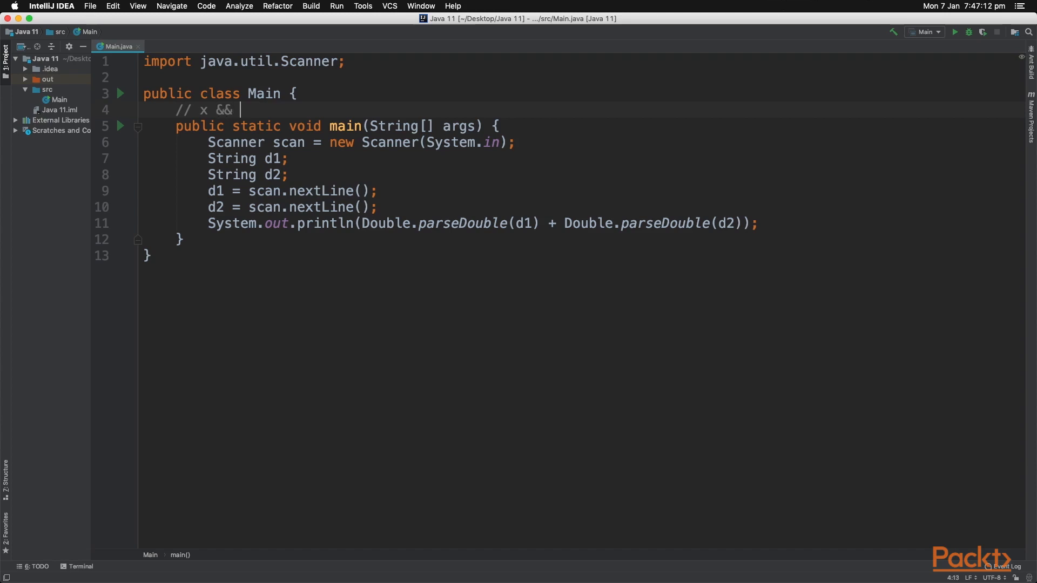
pyautogui.write('y')
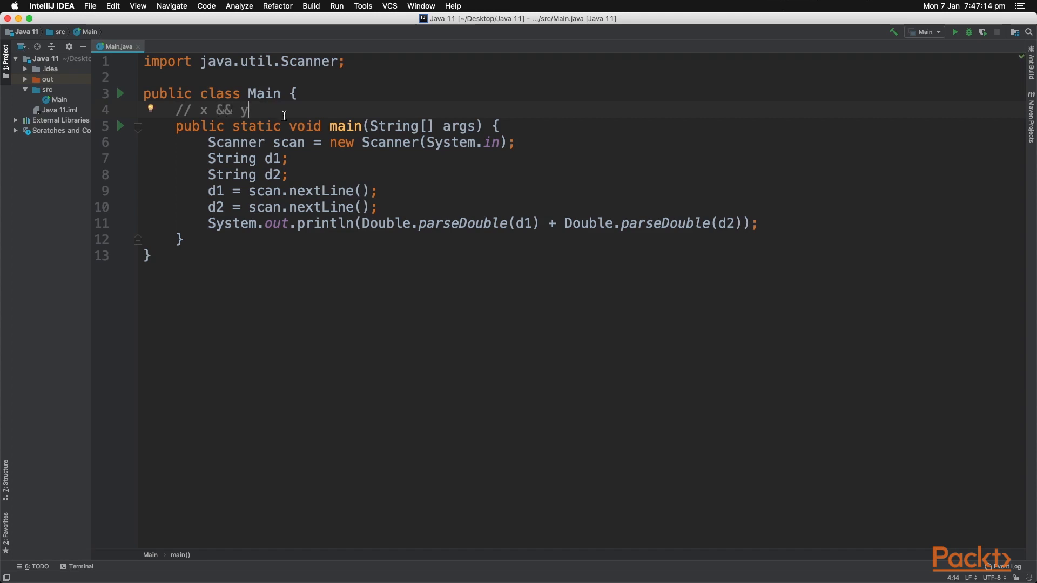
pyautogui.moveTo(311, 86)
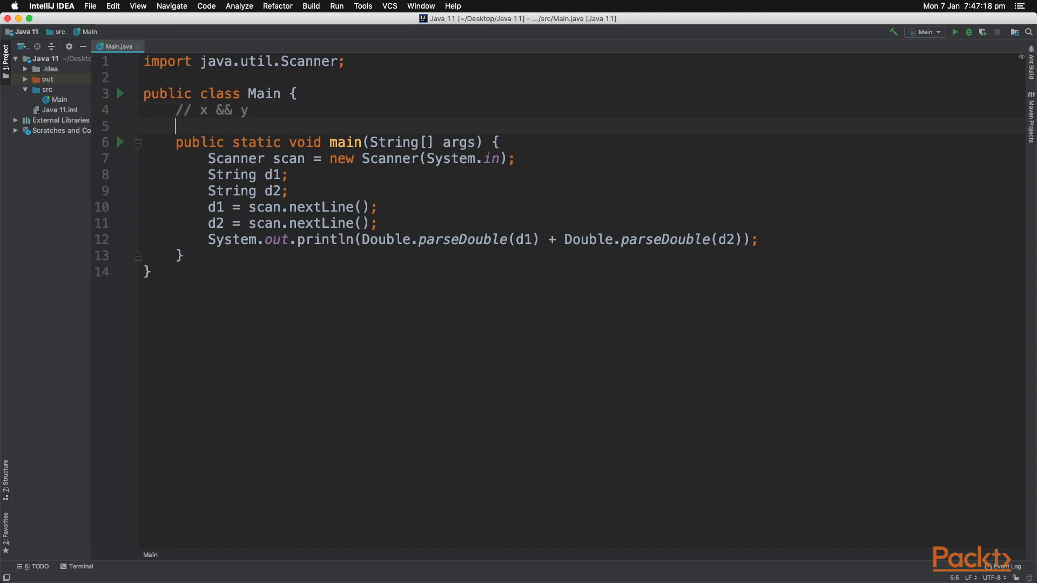
pyautogui.write('// x || y')
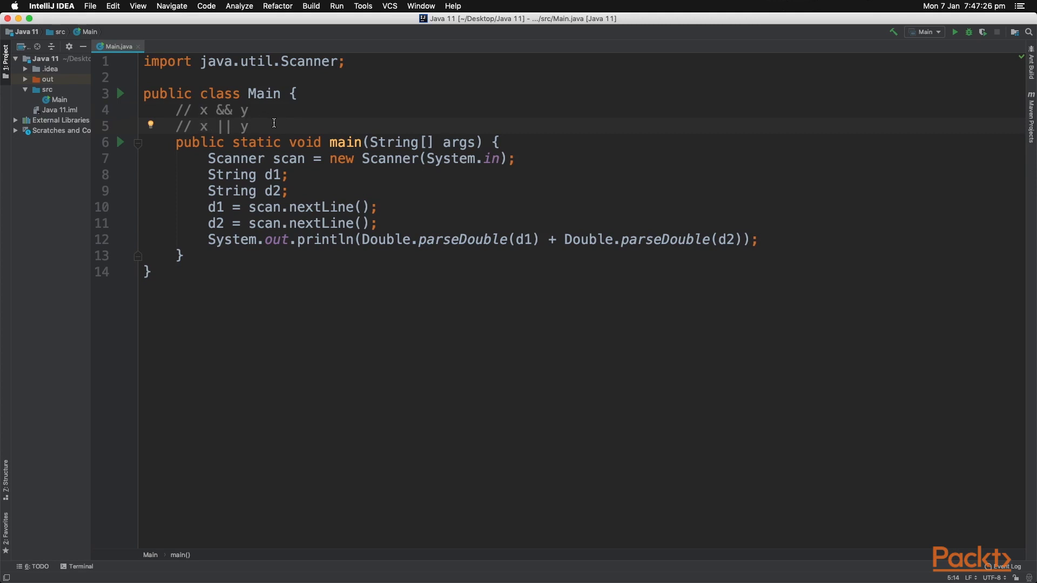
# Add comment lines !x, x == y and x != y below the first two.
pyautogui.click(248, 126)
pyautogui.write('// !')
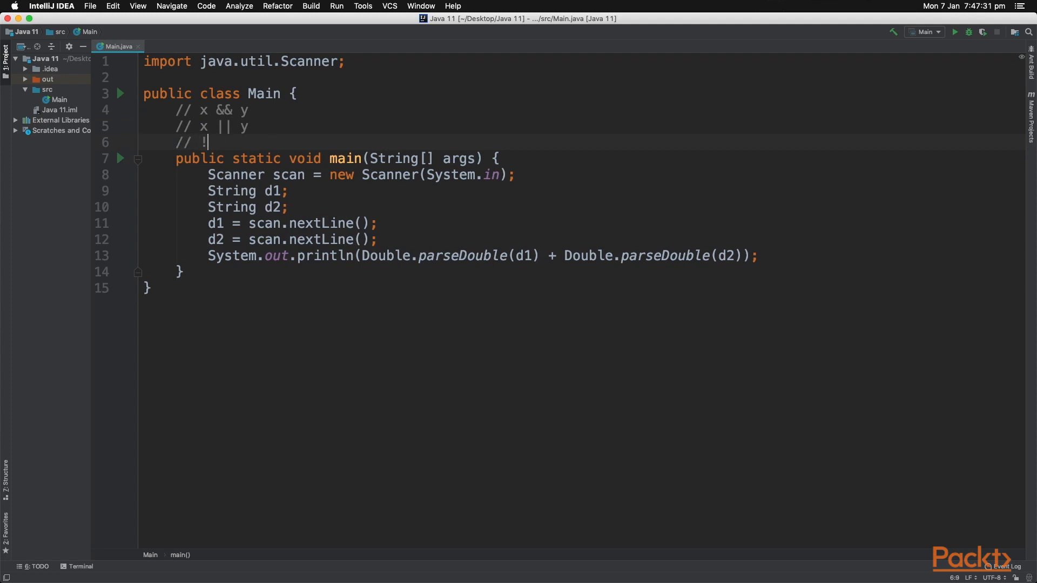
pyautogui.write('x')
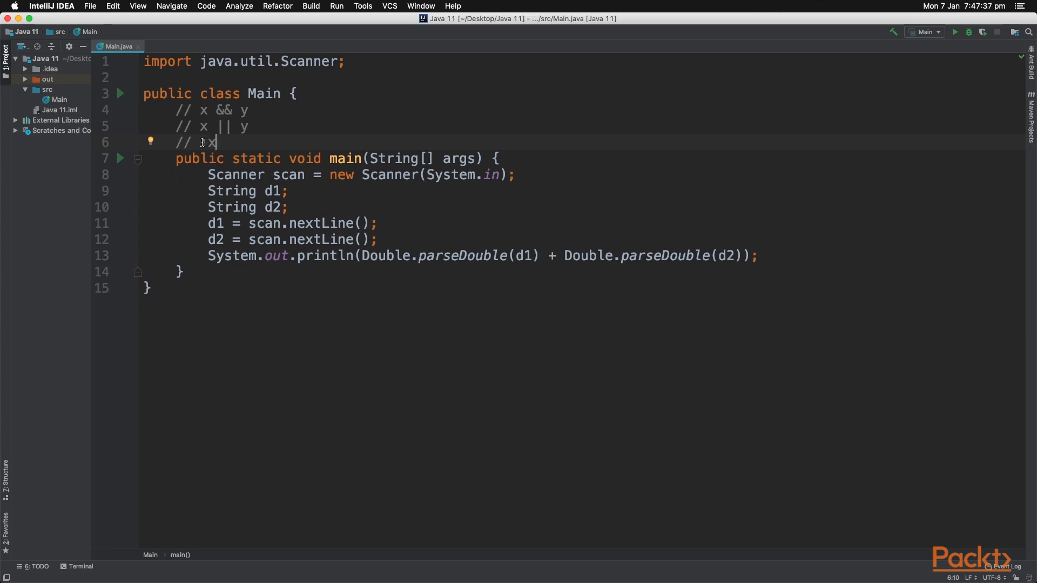
pyautogui.write('!')
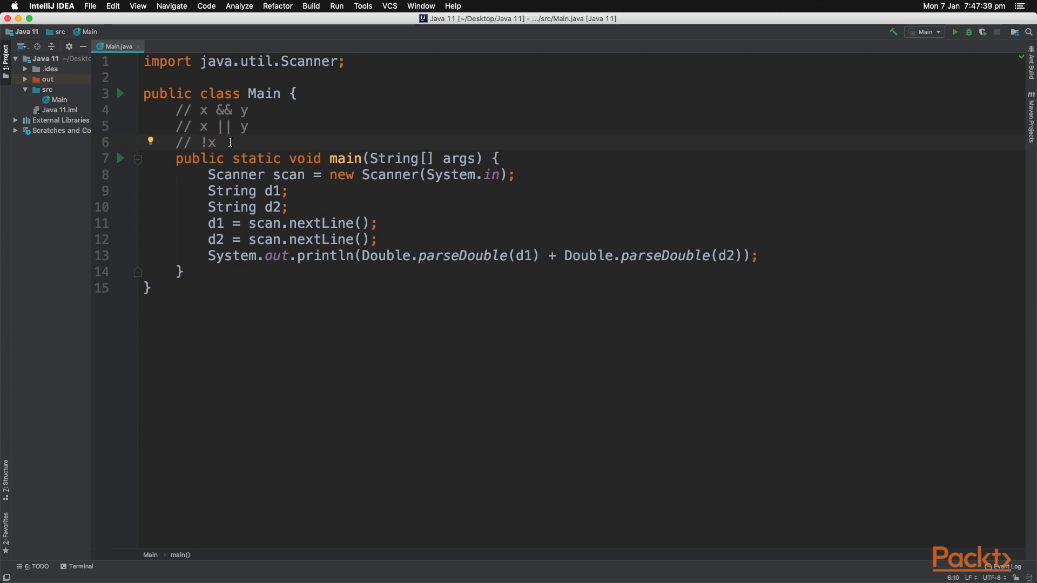
pyautogui.write('// x')
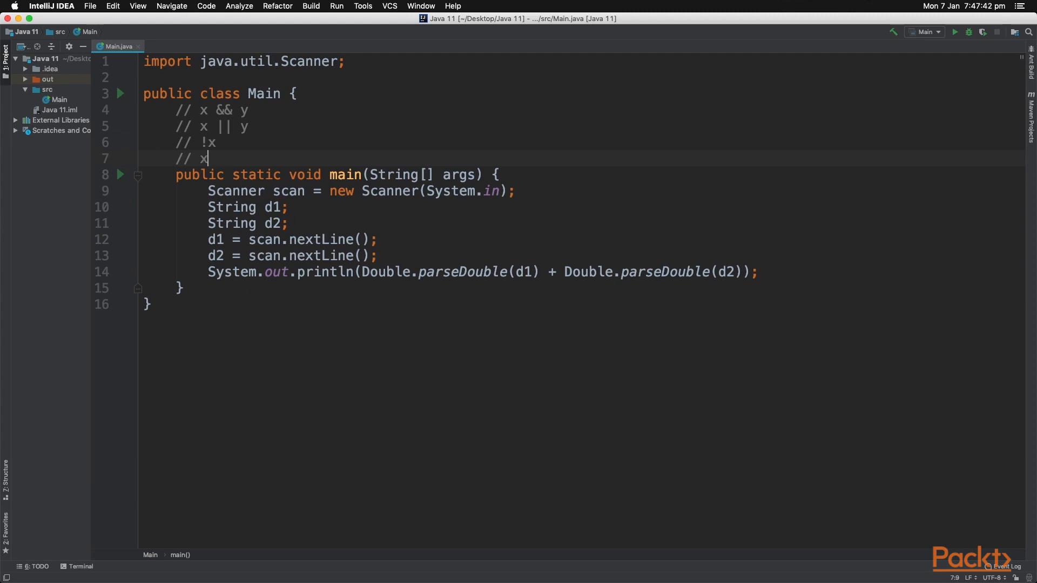
pyautogui.write('== y')
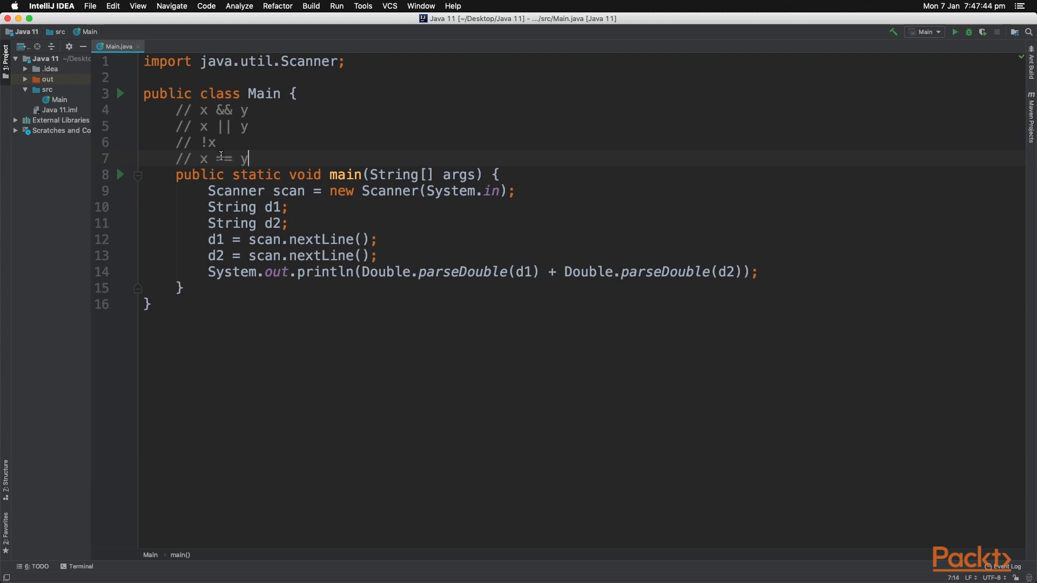
pyautogui.doubleClick(223, 158)
pyautogui.write('// x !=')
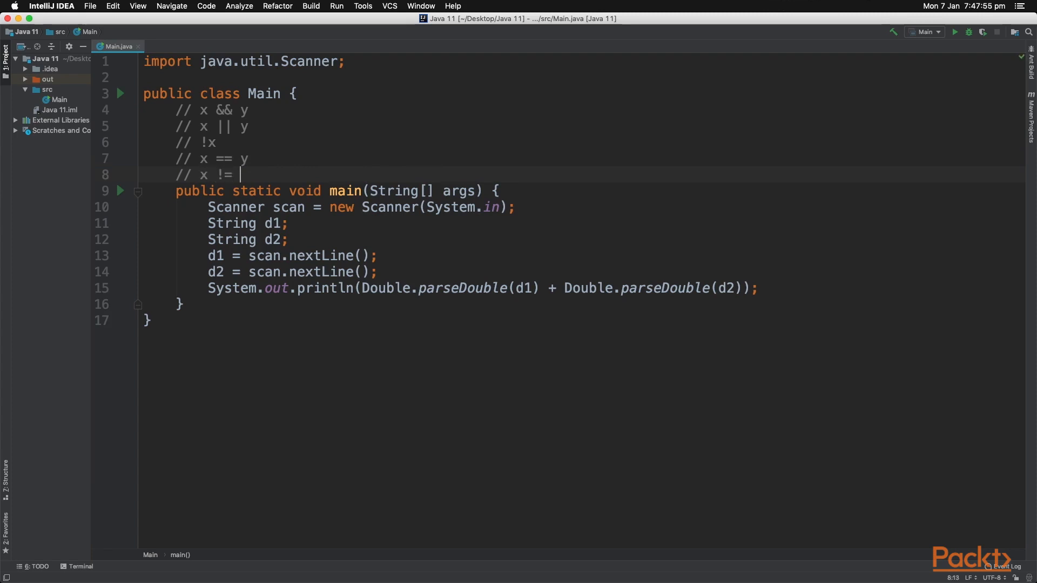
pyautogui.write('y')
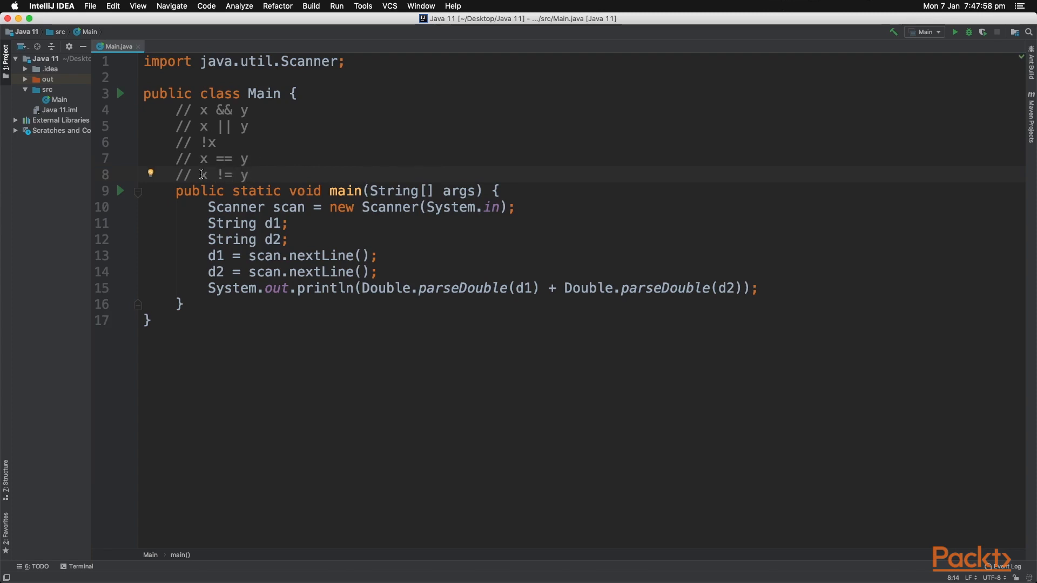
pyautogui.moveTo(268, 169)
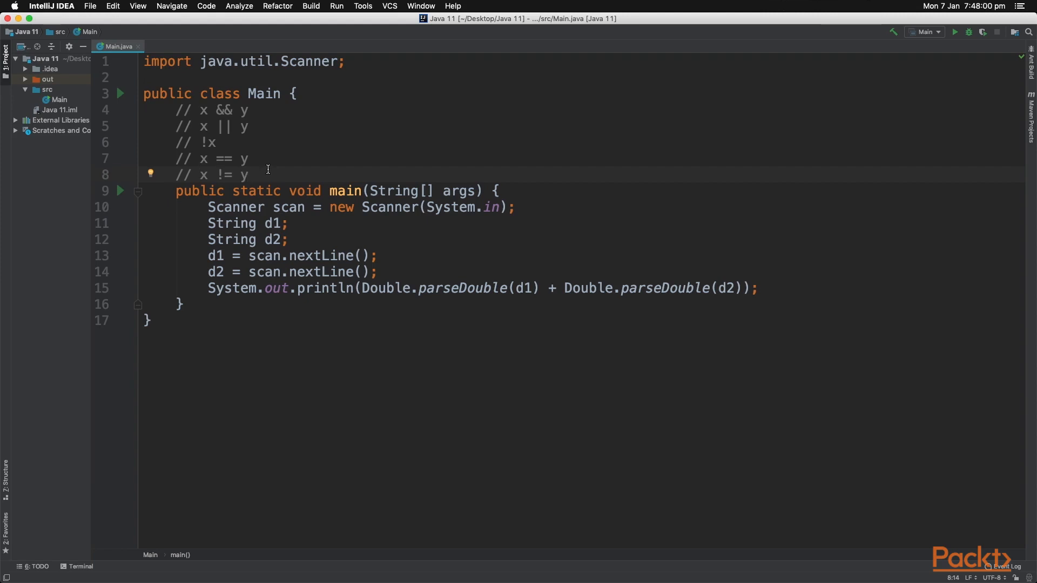
pyautogui.click(248, 175)
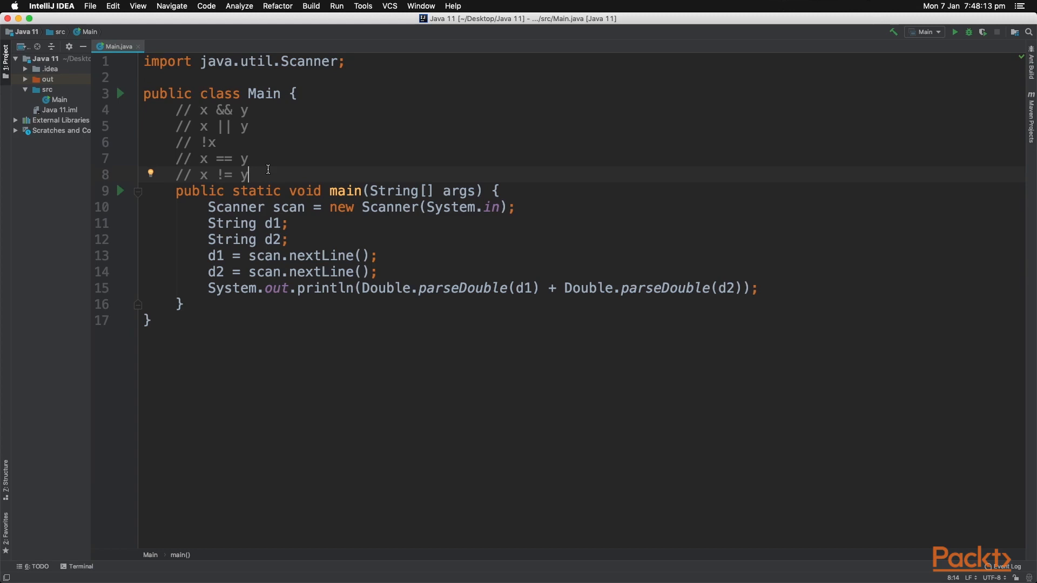
pyautogui.moveTo(240, 202)
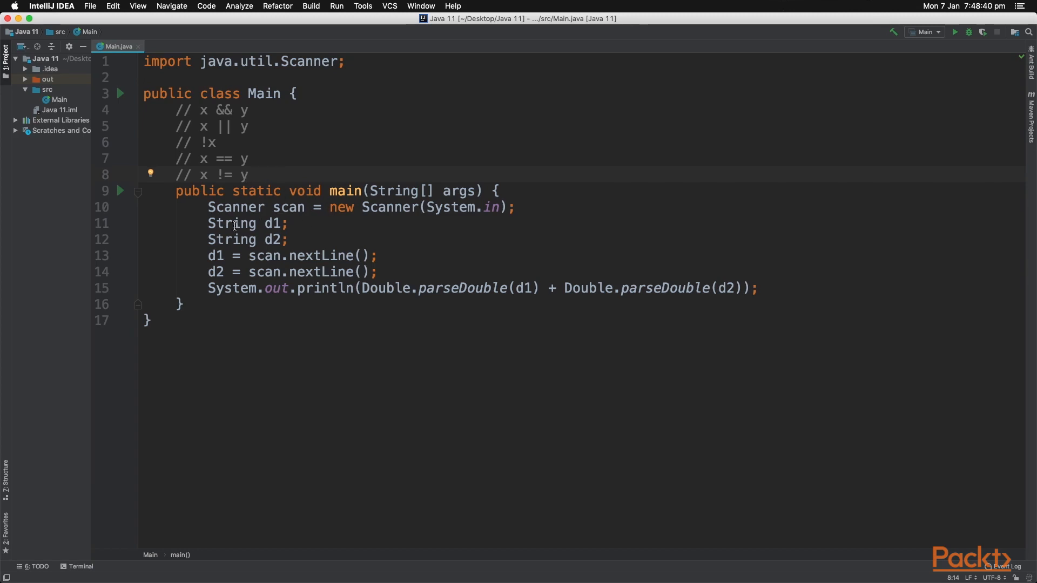
# Edit the println to output (double)d1 / (double)d2, casting both ints to double.
pyautogui.write('int')
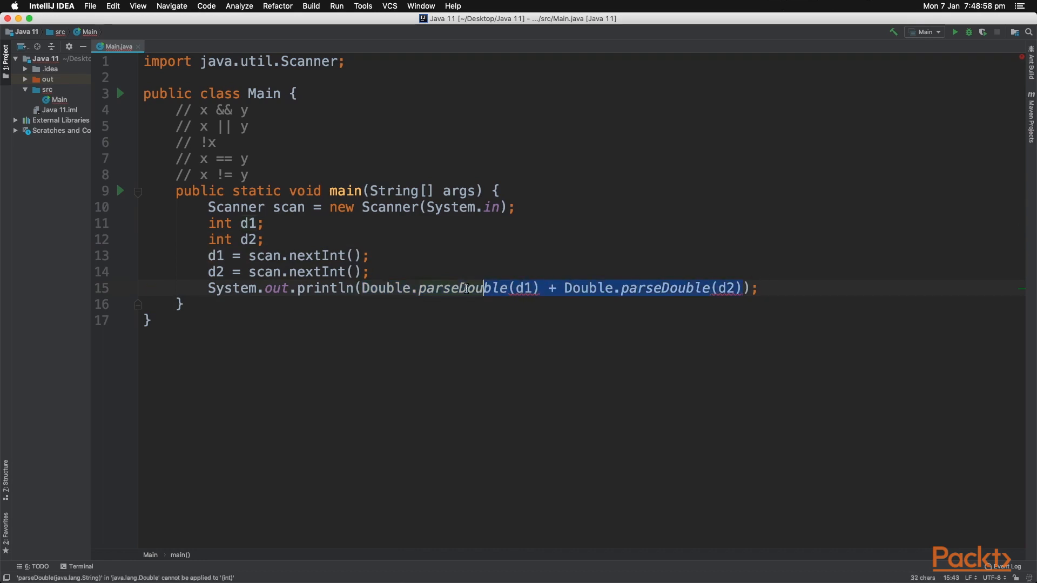
pyautogui.write('(double));')
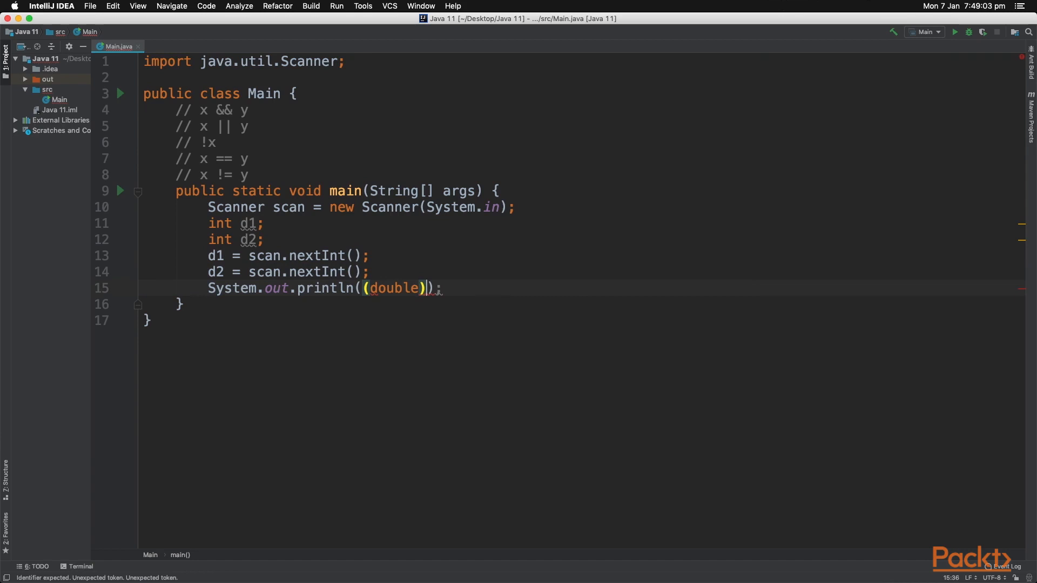
pyautogui.write('d1')
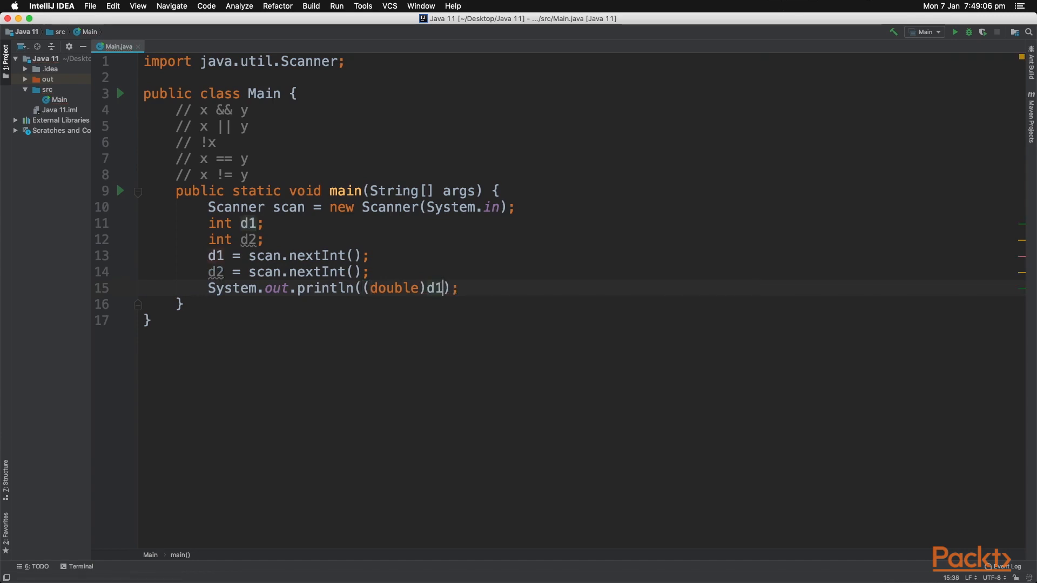
pyautogui.moveTo(415, 285)
pyautogui.write(' / ')
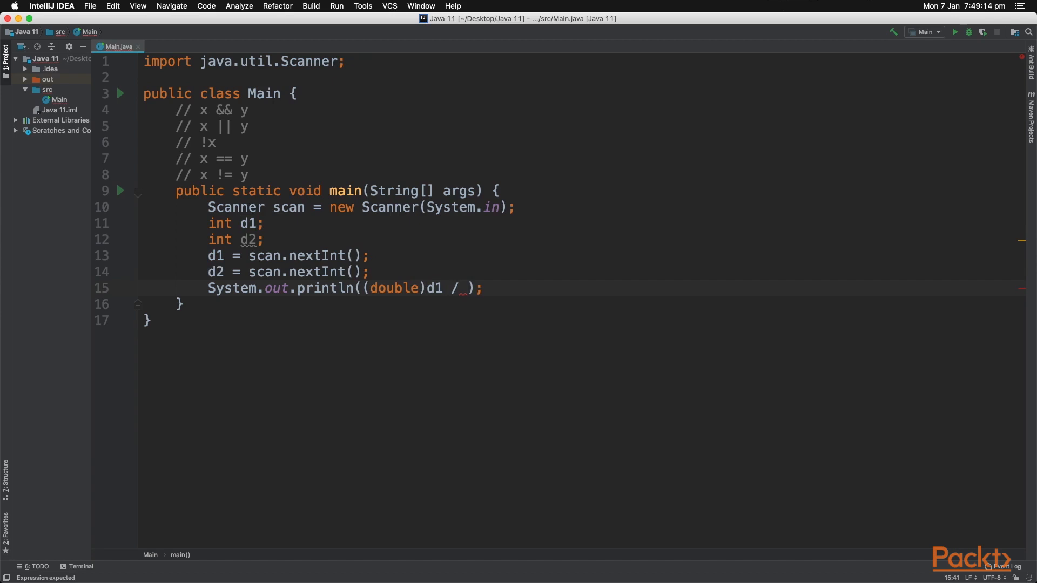
pyautogui.write('(double)')
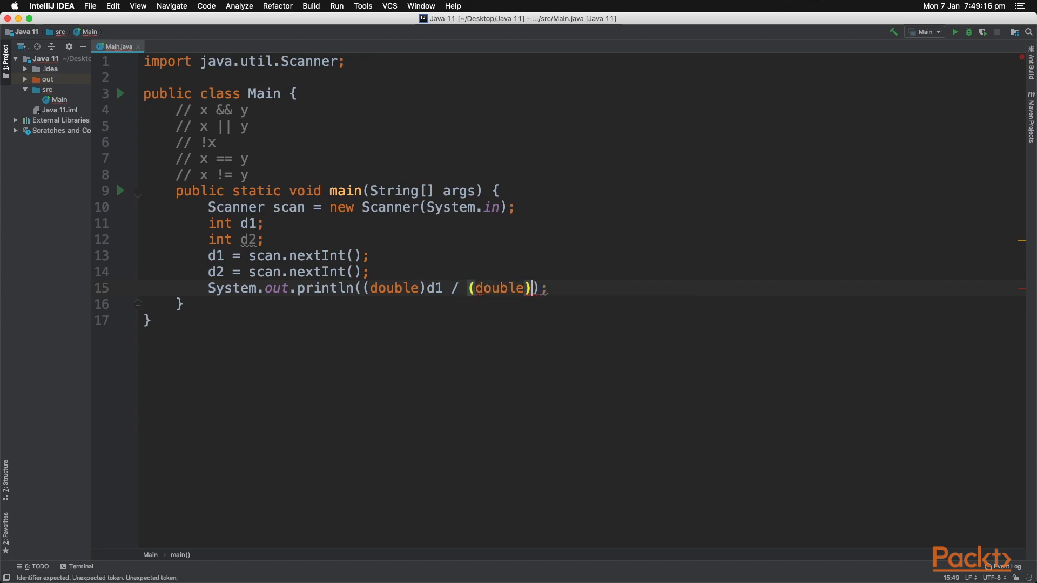
pyautogui.write('d2')
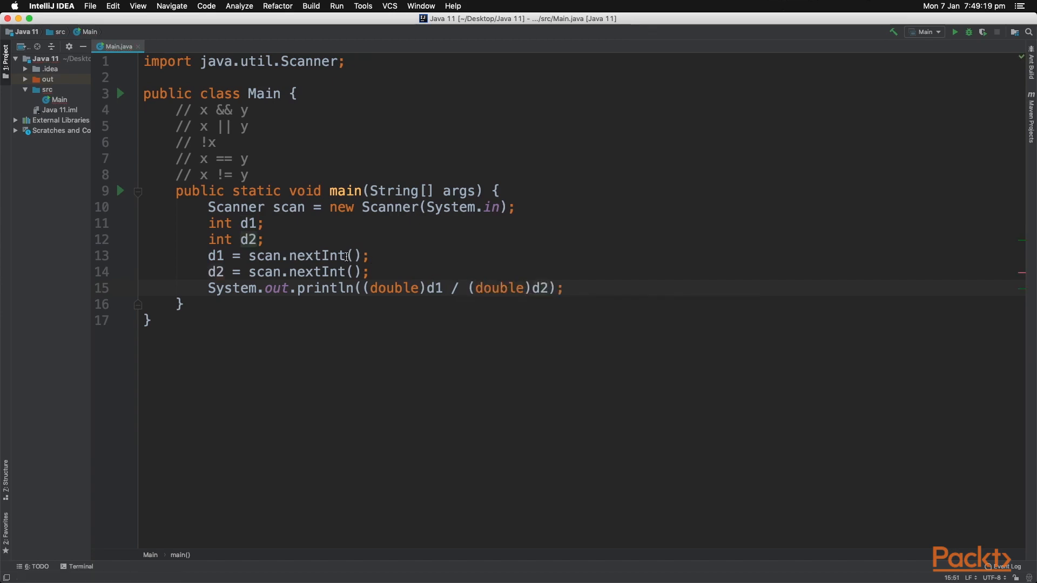
pyautogui.doubleClick(219, 222)
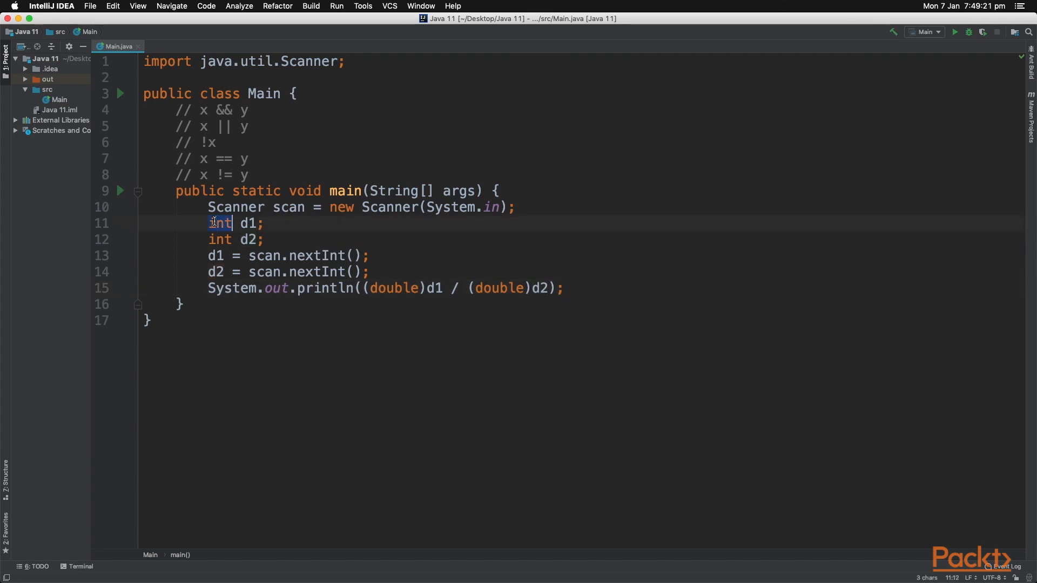
pyautogui.write('double')
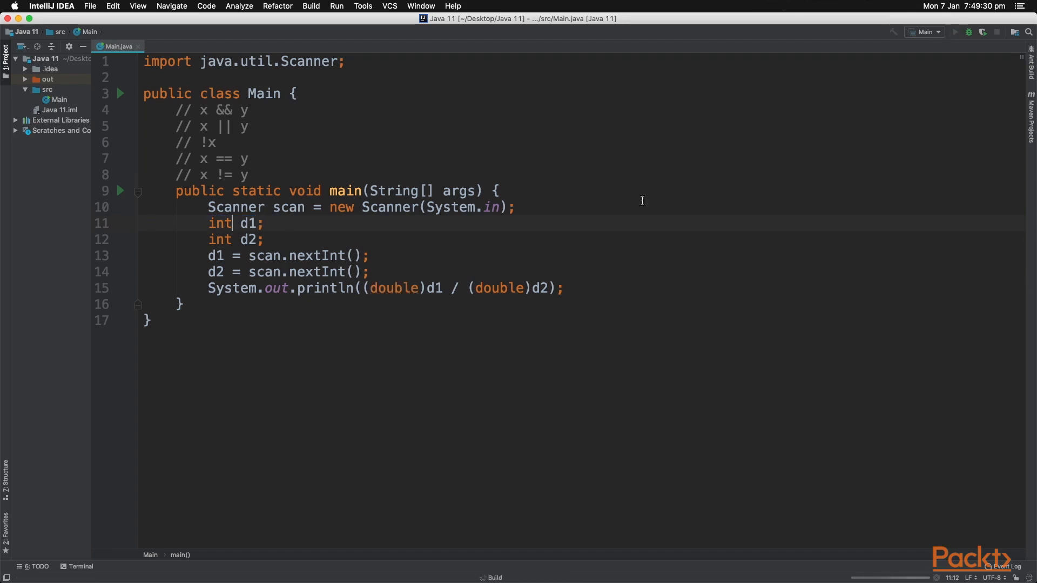
# Run with inputs 5 and 3 to print 1.6666666666666667, then select the double cast.
pyautogui.click(954, 31)
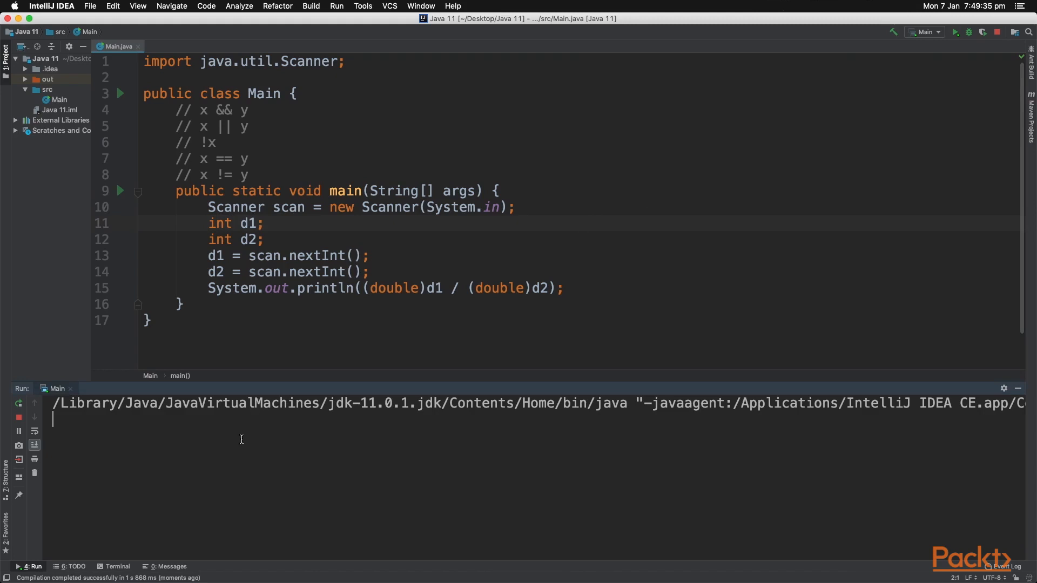
pyautogui.write('5')
pyautogui.write('3')
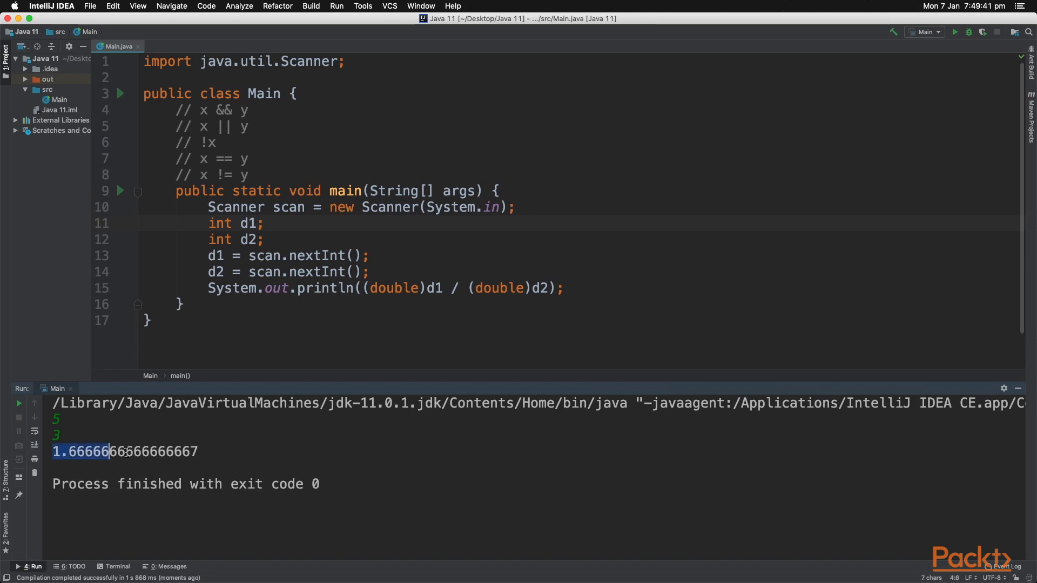
pyautogui.click(421, 287)
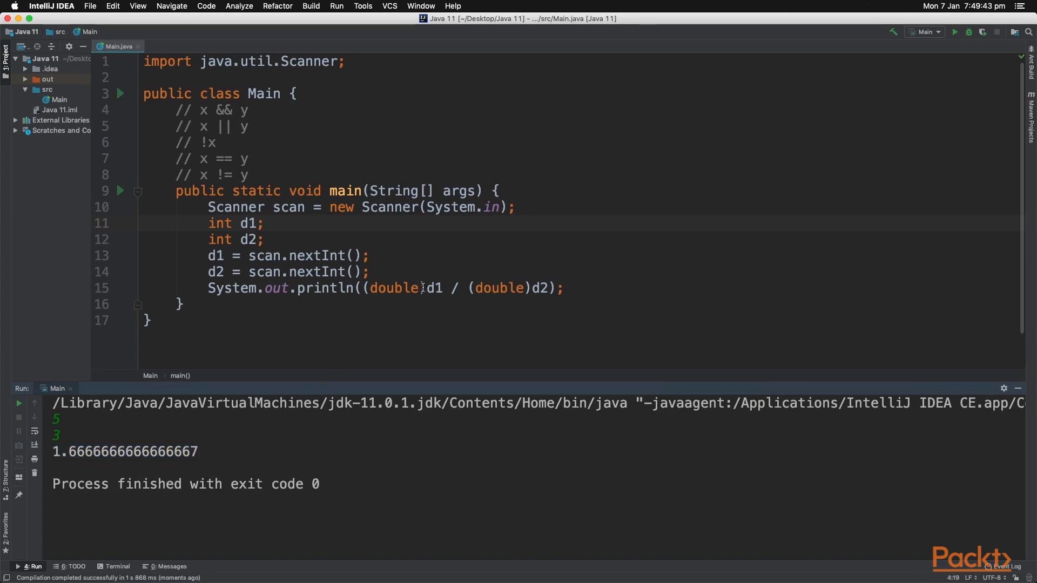
pyautogui.doubleClick(395, 287)
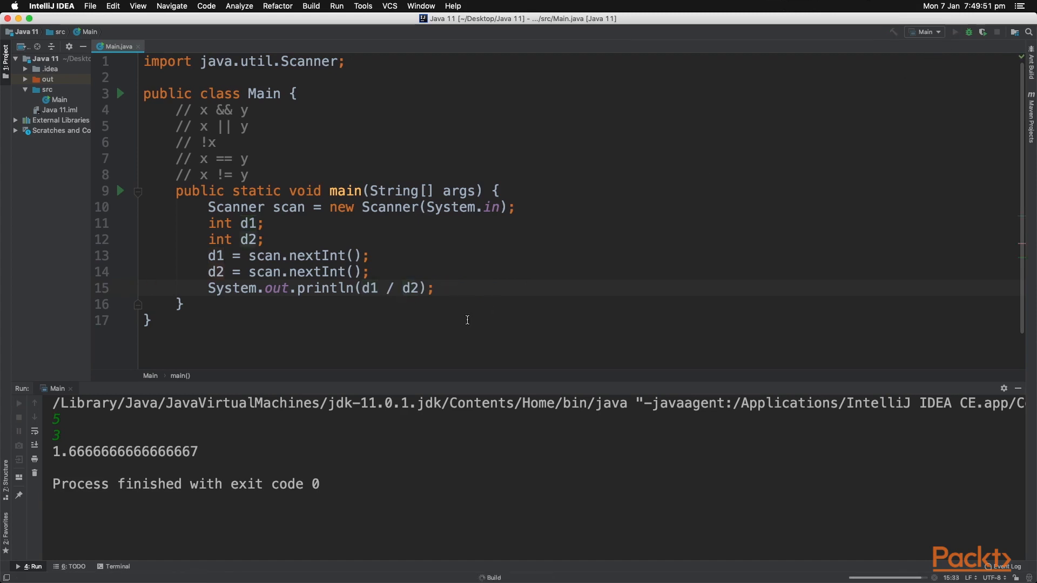
# Rerun the uncast d1 / d2 version with 5 and 3, printing 1.
pyautogui.click(954, 31)
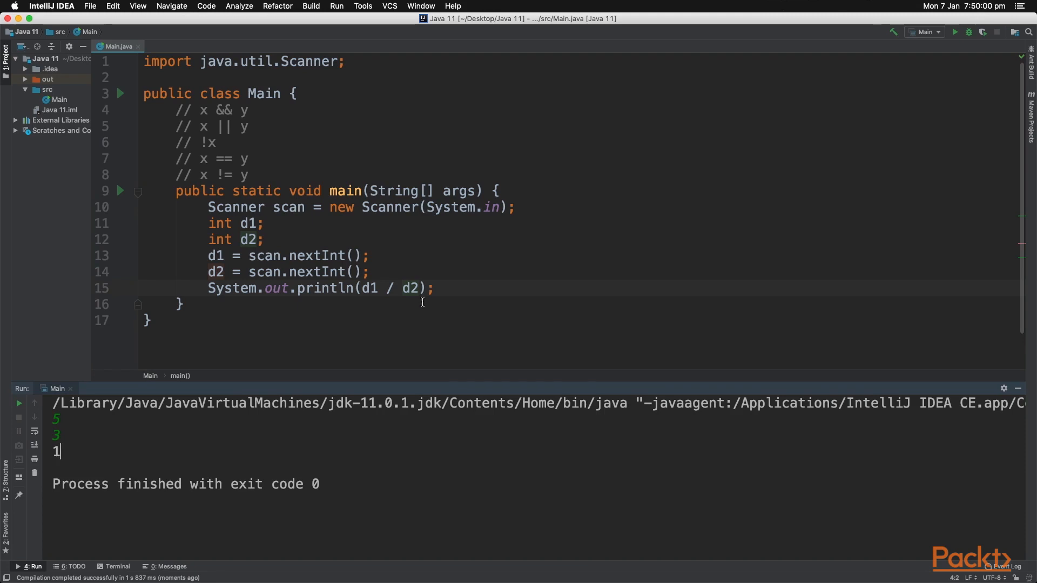
pyautogui.moveTo(455, 289)
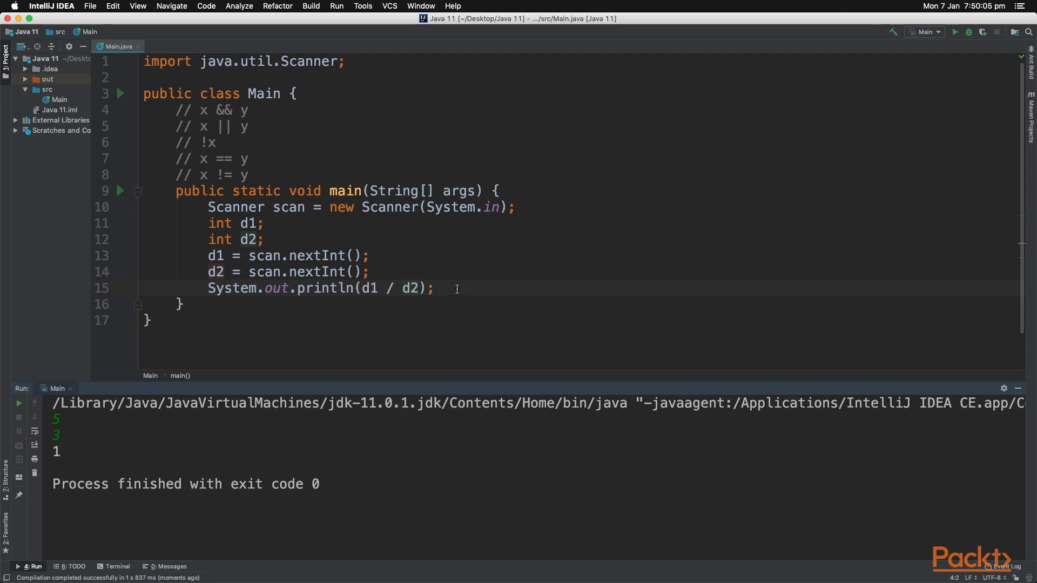
pyautogui.click(372, 271)
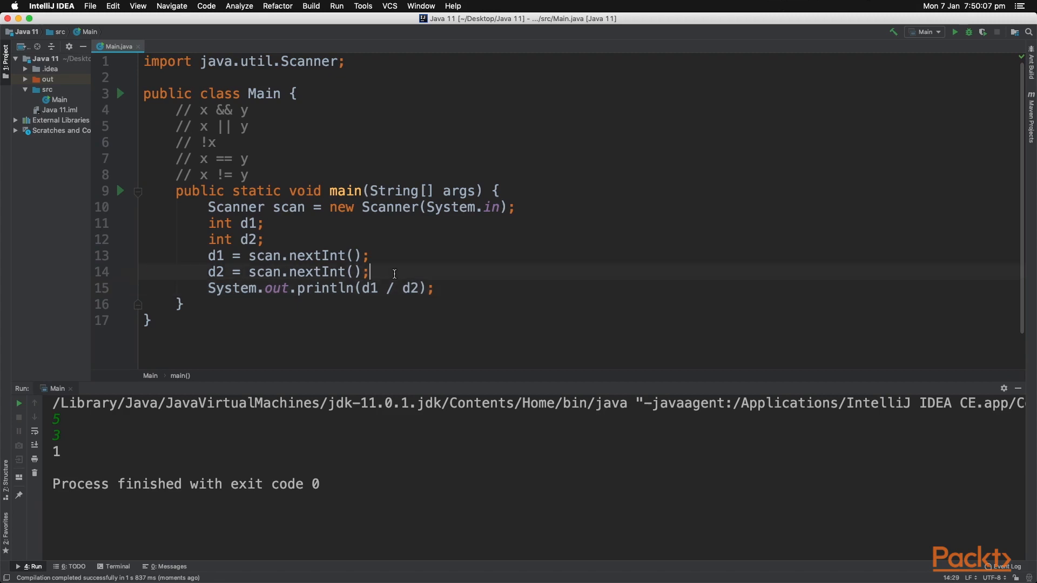
# Insert an if block testing d1 > 5 with a placeholder statement before the division print.
pyautogui.press('enter')
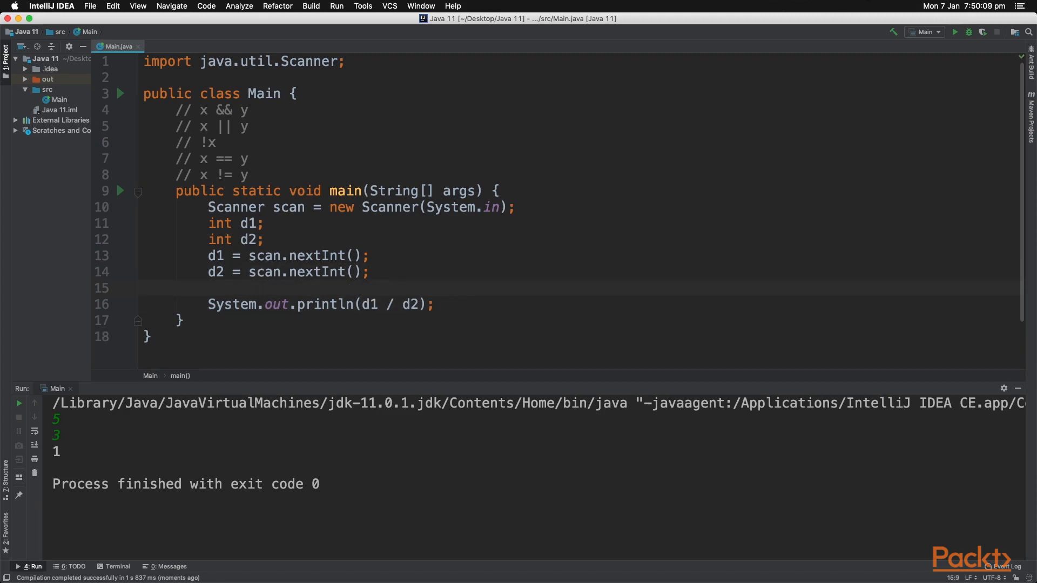
pyautogui.write('if (')
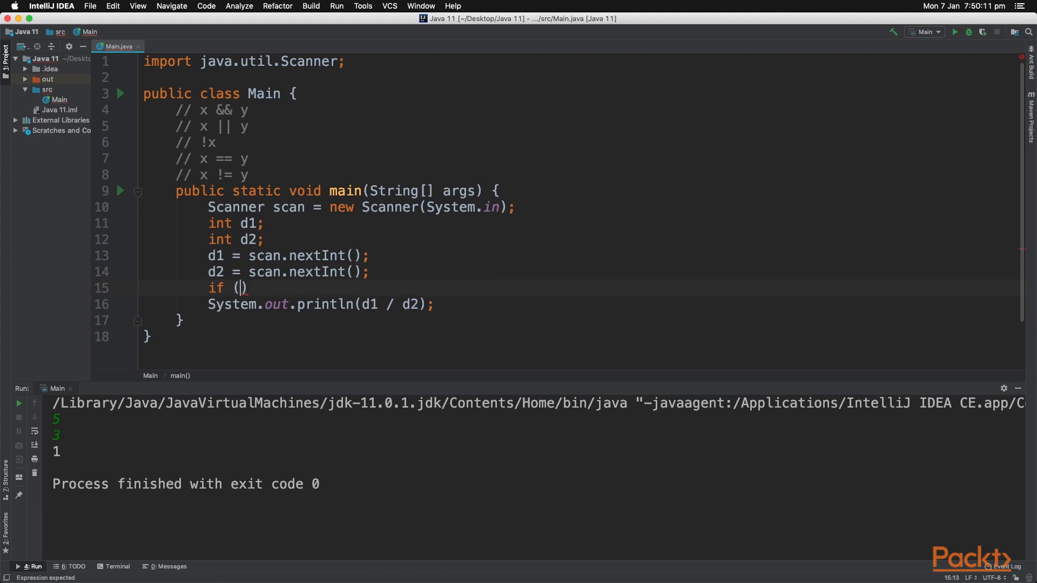
pyautogui.write('condition')
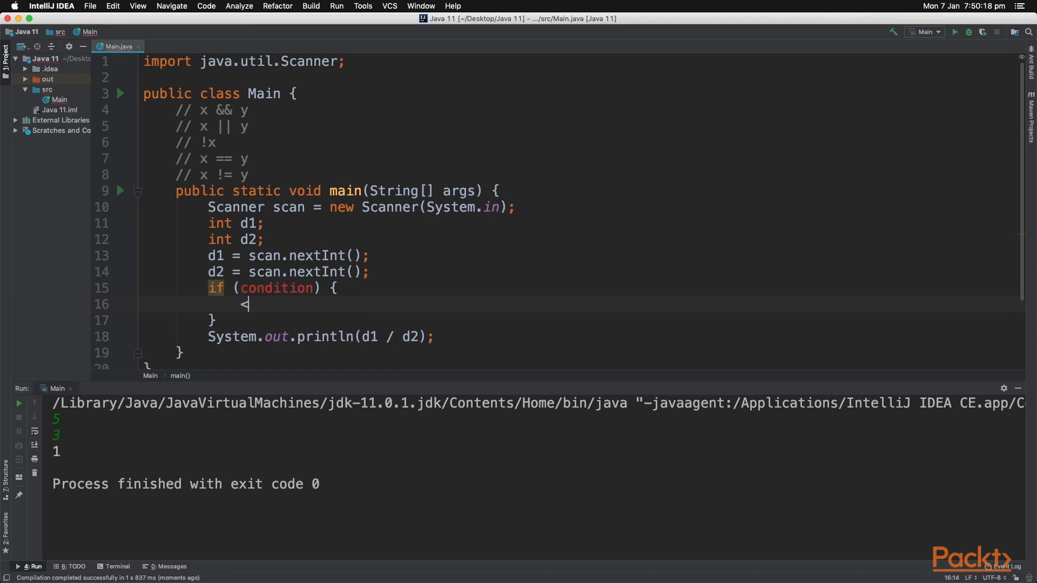
pyautogui.write('statement')
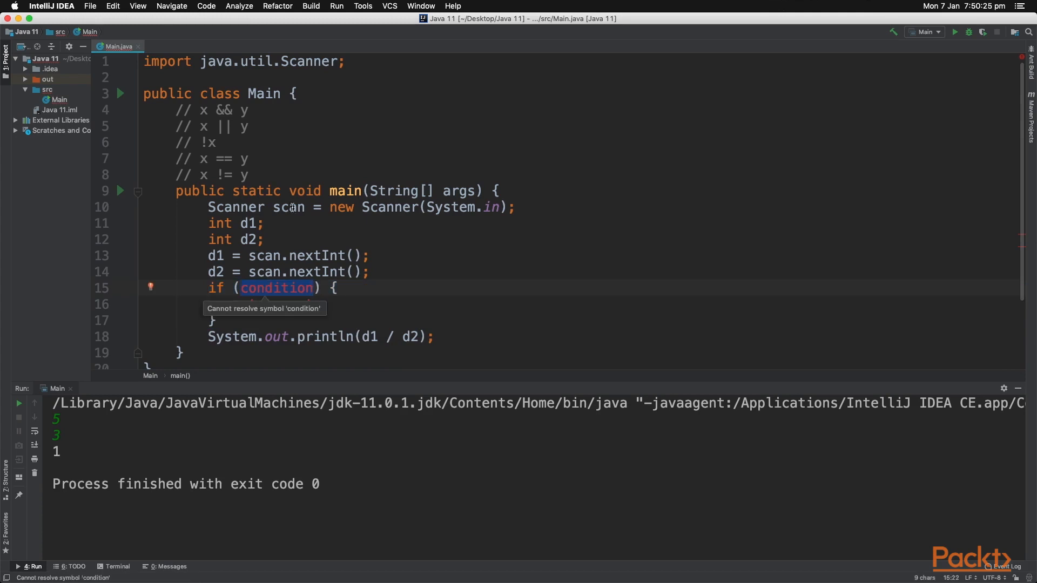
pyautogui.write('statement')
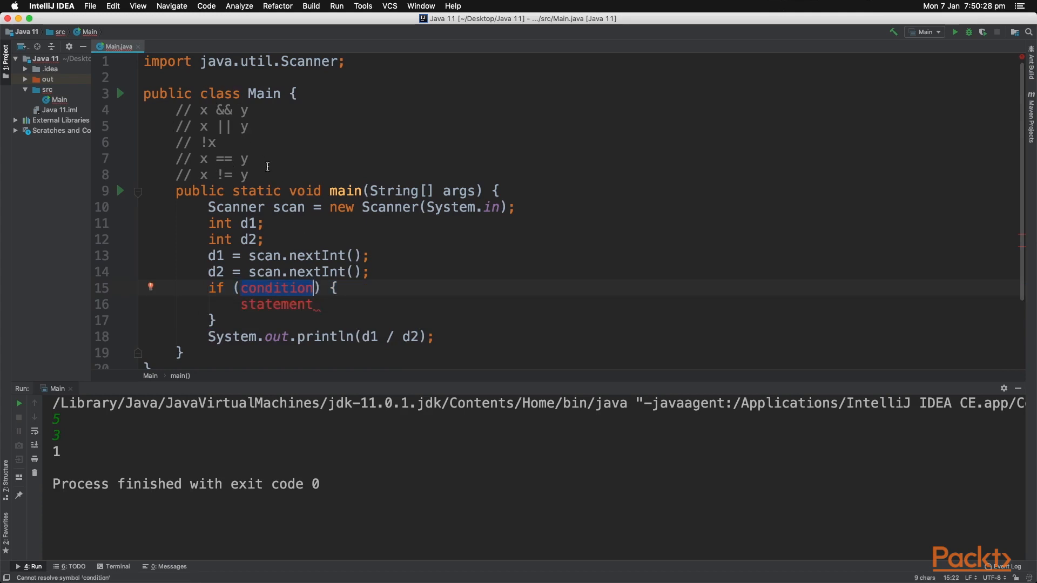
pyautogui.moveTo(362, 192)
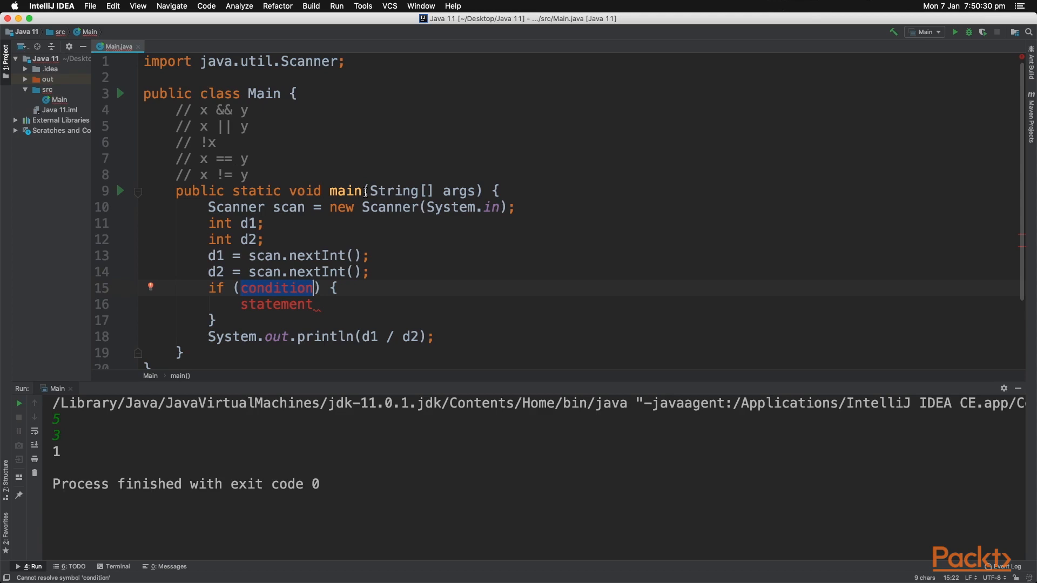
pyautogui.write('d1 > 5')
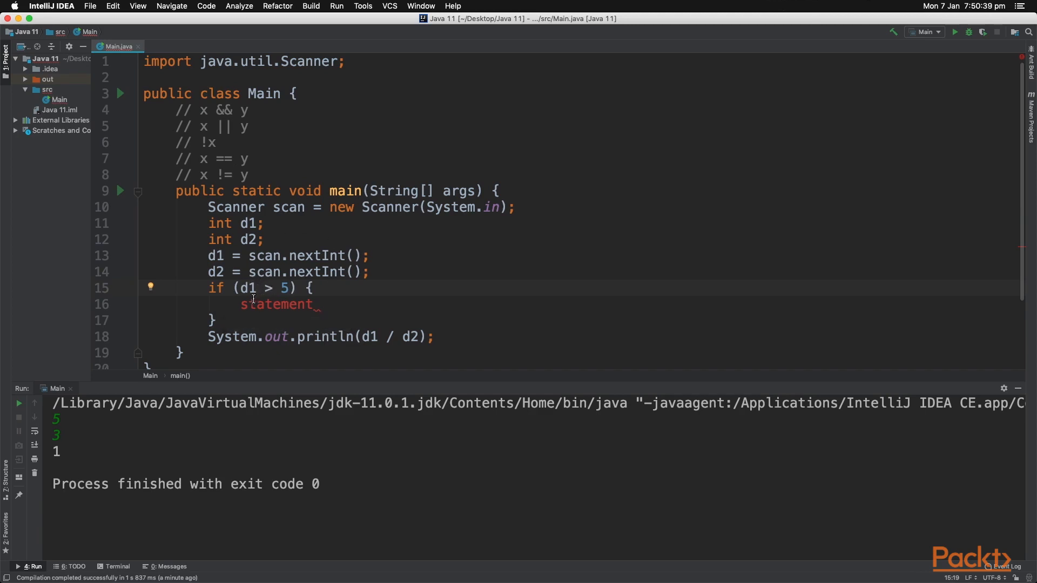
# Replace the placeholder with System.out.println("d1 is greater than 5");.
pyautogui.doubleClick(278, 304)
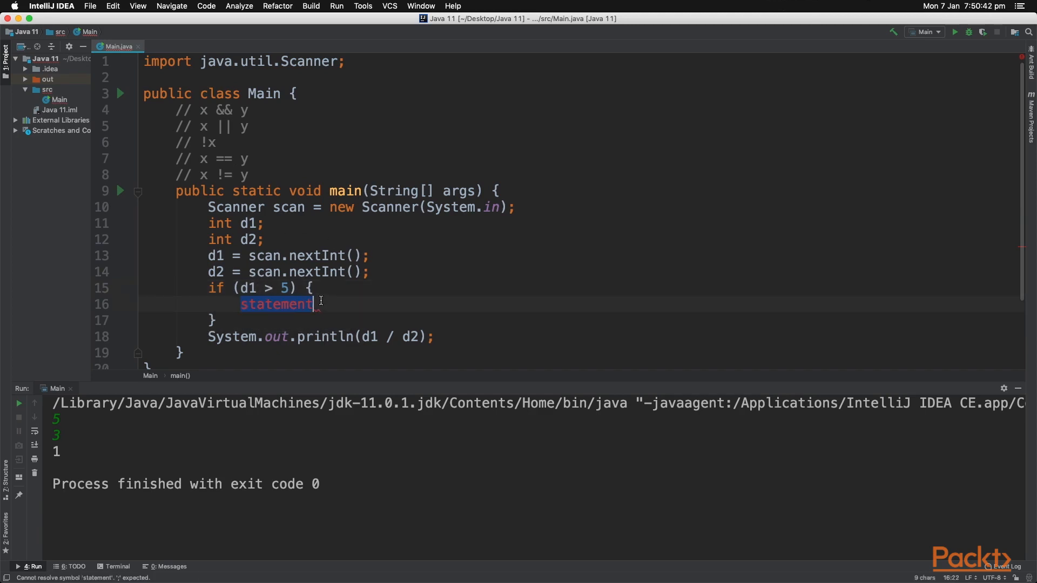
pyautogui.write('Syste')
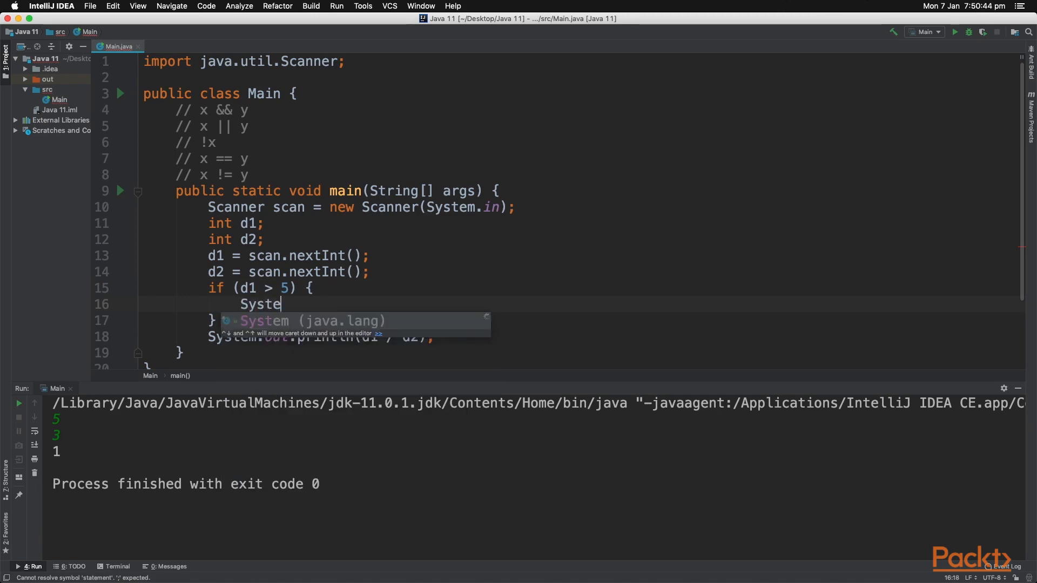
pyautogui.write('System.out.println("')
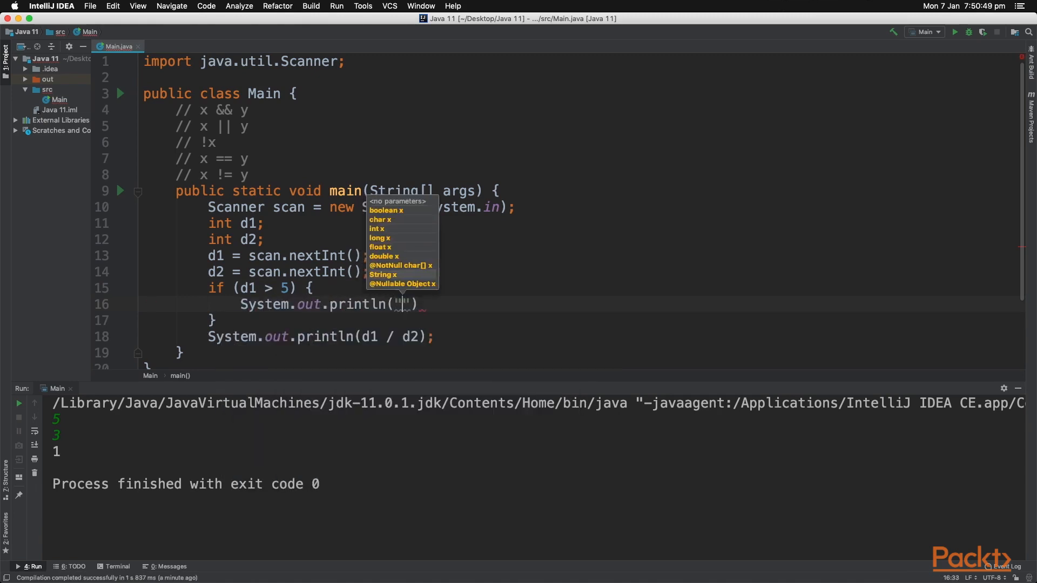
pyautogui.write('d1 is greater than 5')
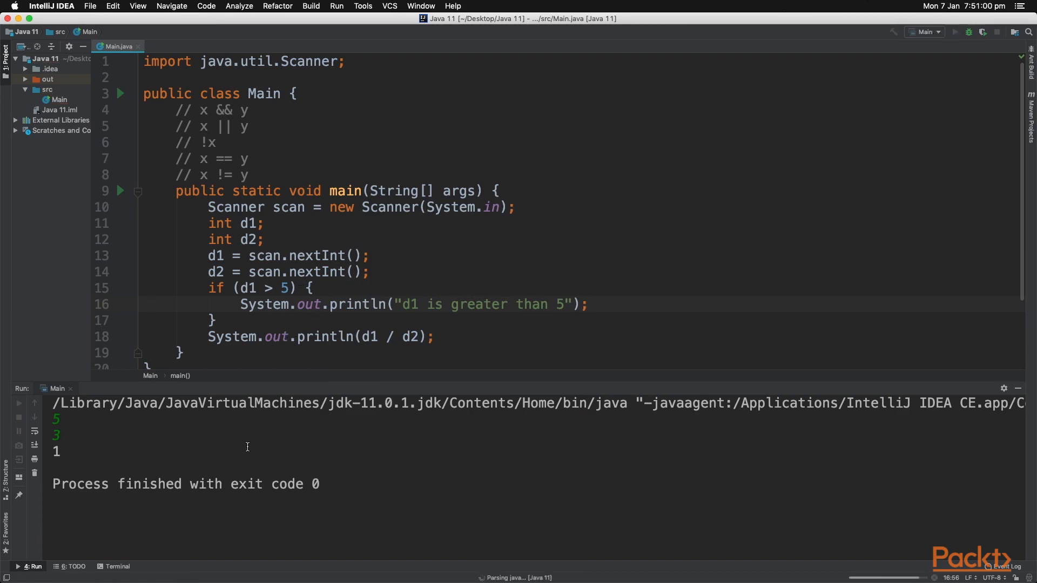
# Run with inputs 10 and 5, printing "d1 is greater than 5" and 2.
pyautogui.click(954, 32)
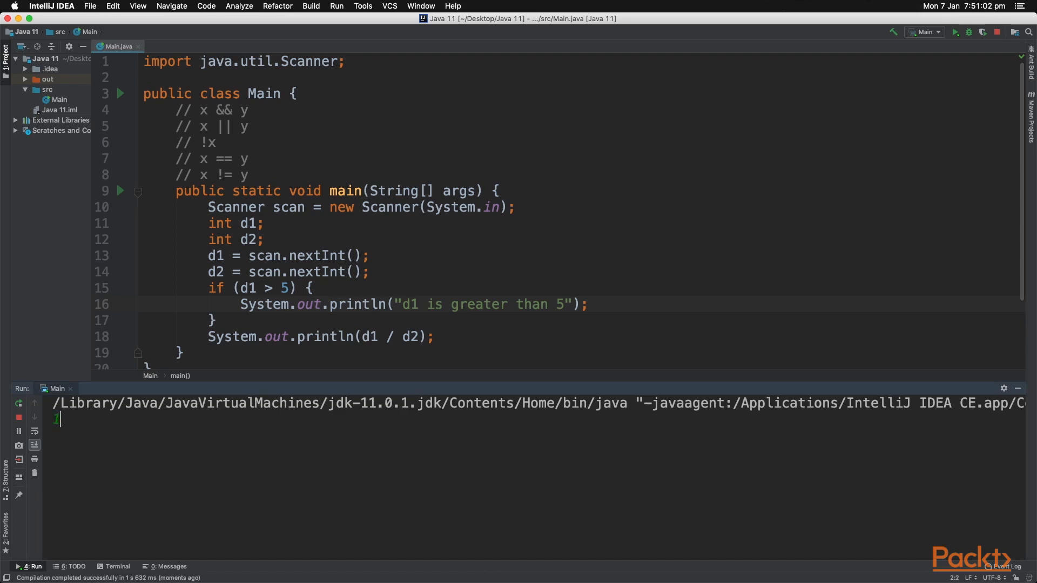
pyautogui.write('10')
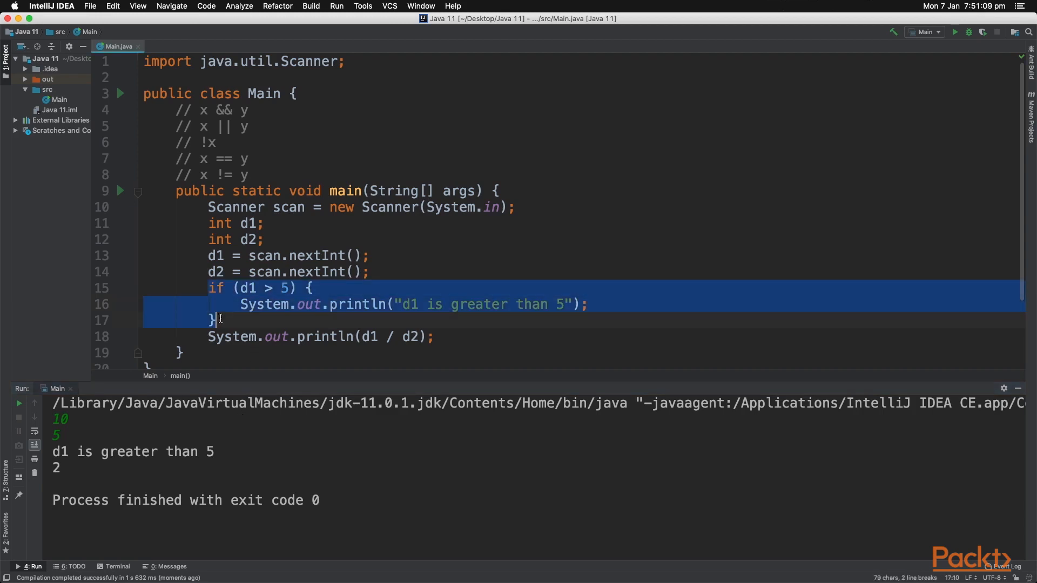
pyautogui.click(358, 304)
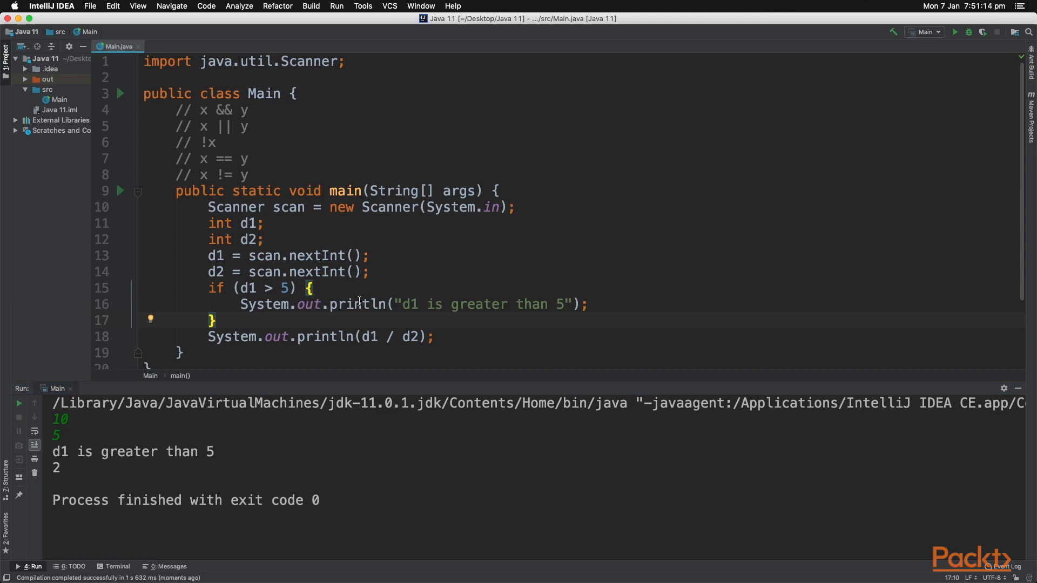
# Add an else block printing "d1 is not greater than 5".
pyautogui.write('else {')
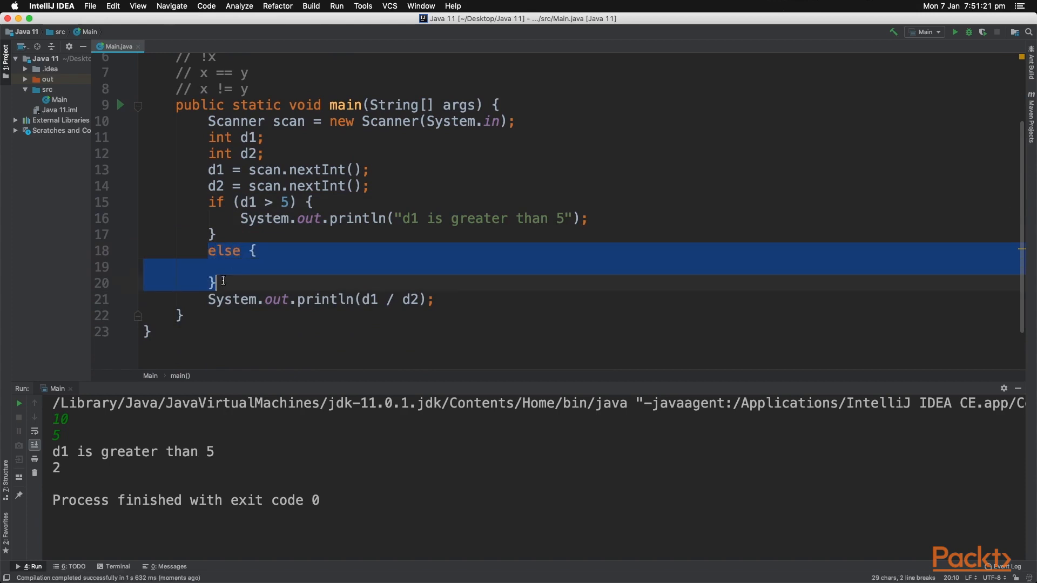
pyautogui.write('S')
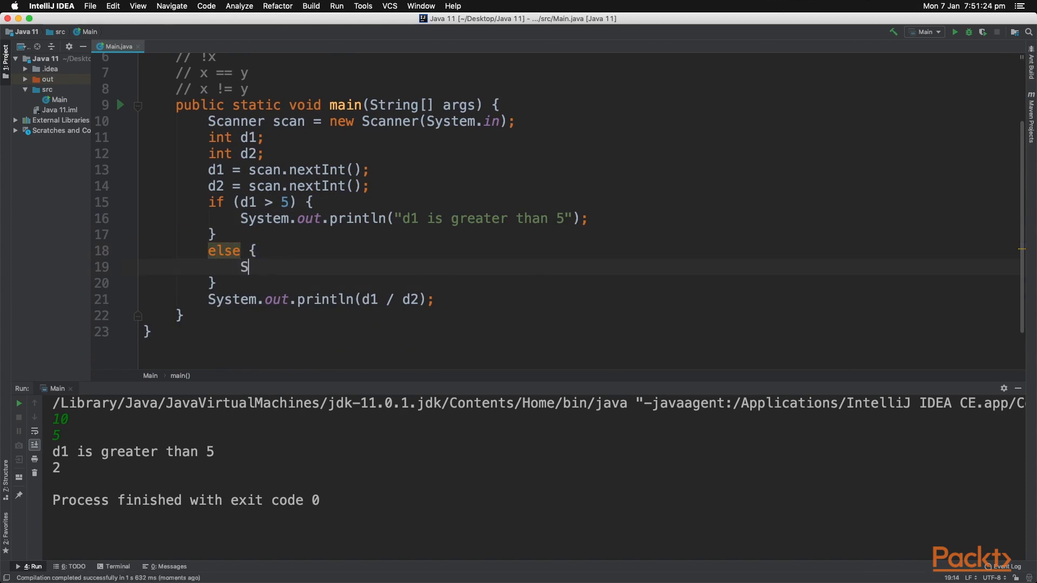
pyautogui.write('ystem.out.println("d1 is')
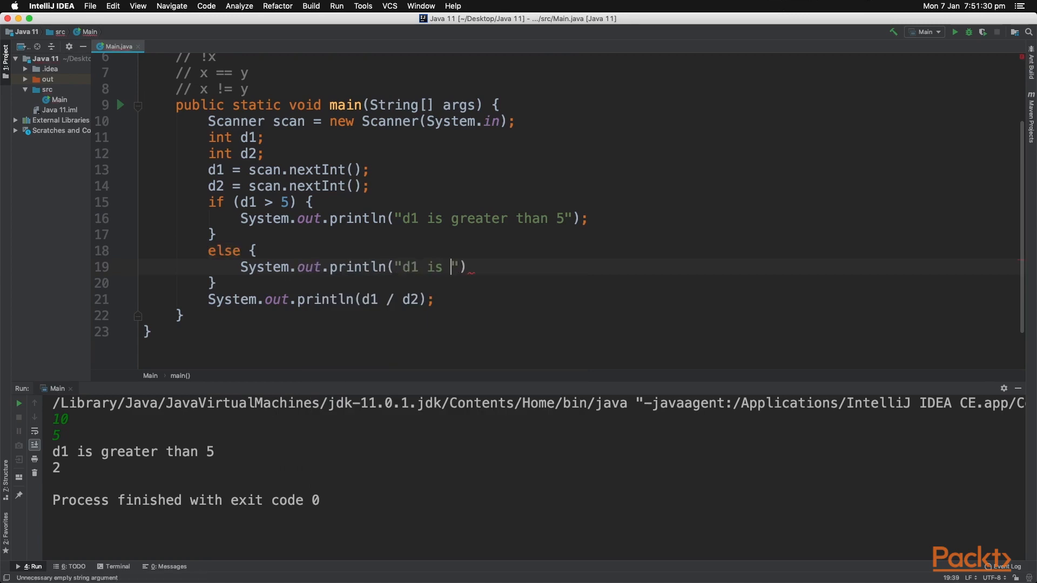
pyautogui.write('not greater than 5");')
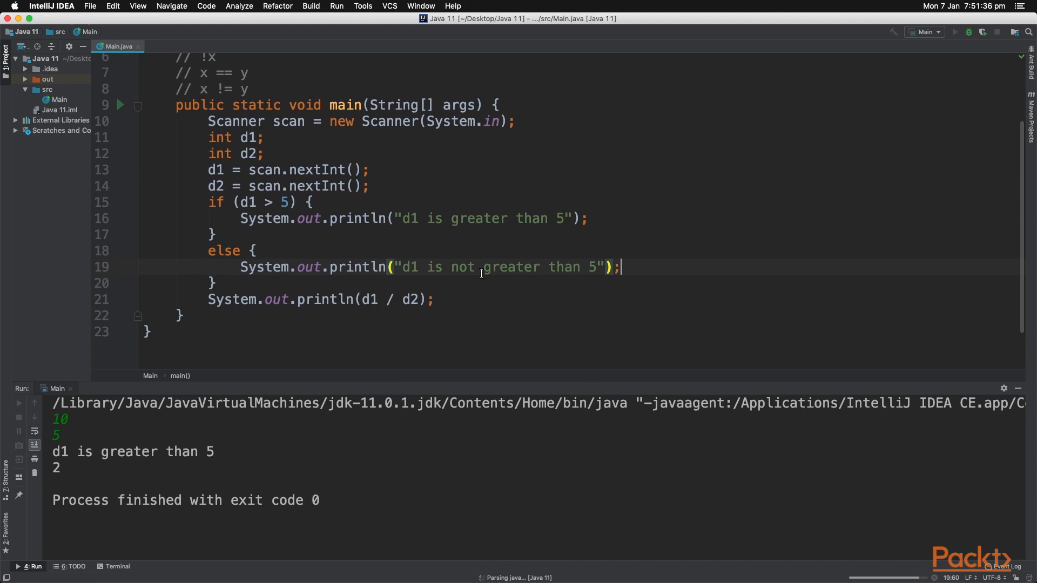
# Run with inputs 4 and 2, printing "d1 is not greater than 5" and 2.
pyautogui.click(954, 31)
pyautogui.write('4')
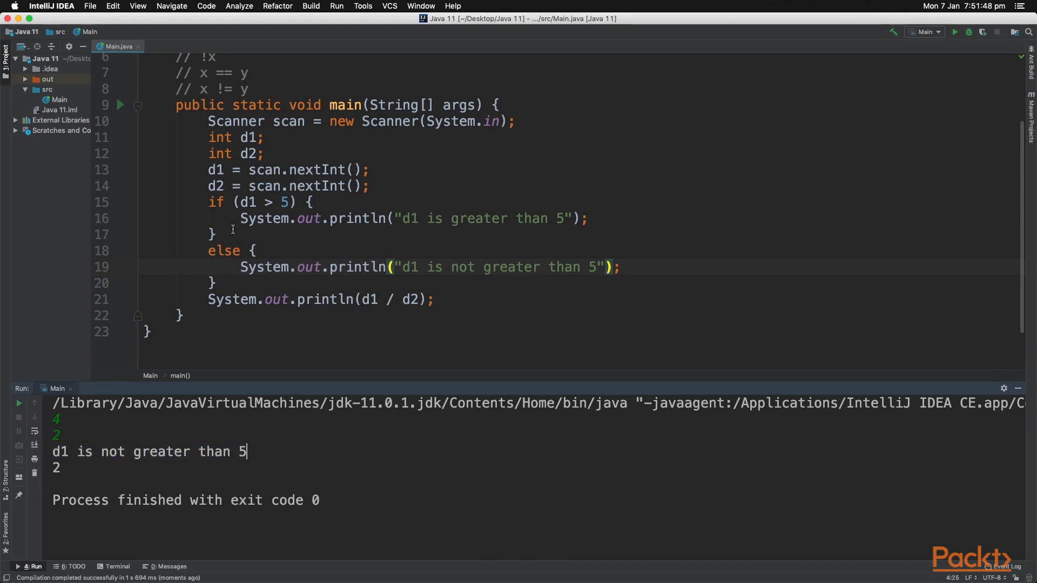
pyautogui.click(214, 234)
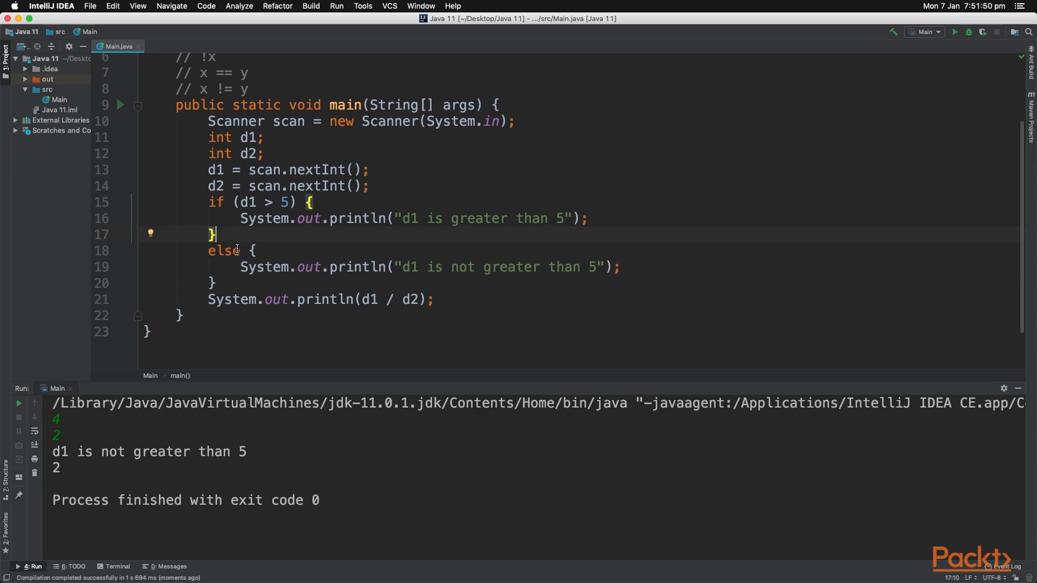
# Change else to else if (d1 < 2) printing "d1 is less than 2", followed by an else block.
pyautogui.write('if')
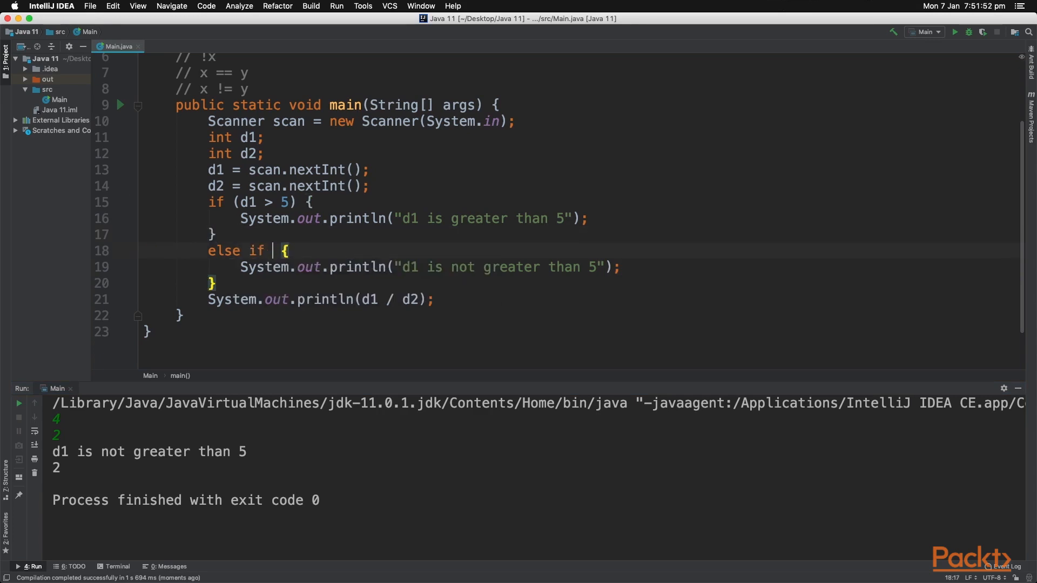
pyautogui.write('(')
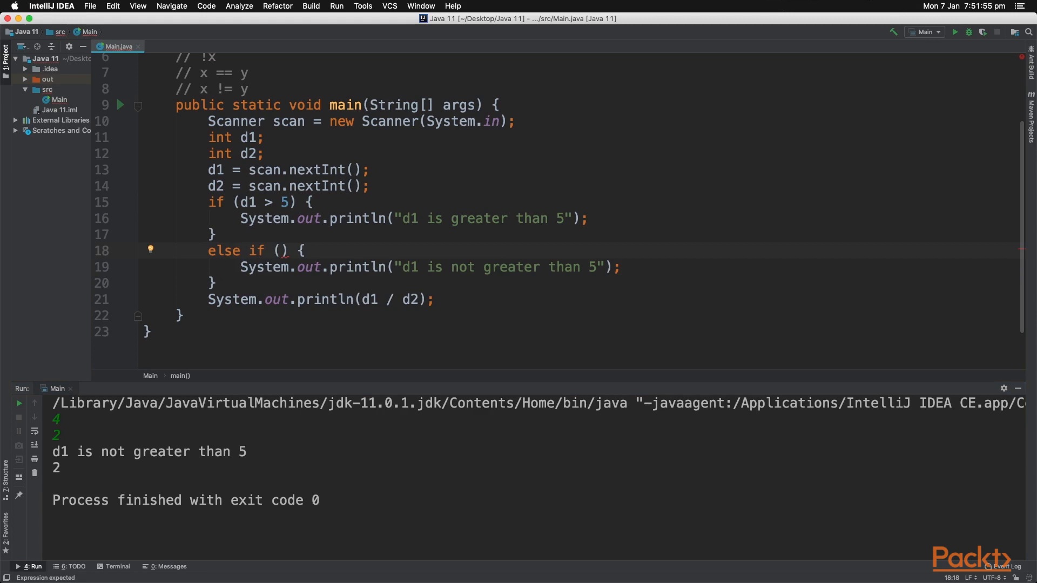
pyautogui.write('d1 <')
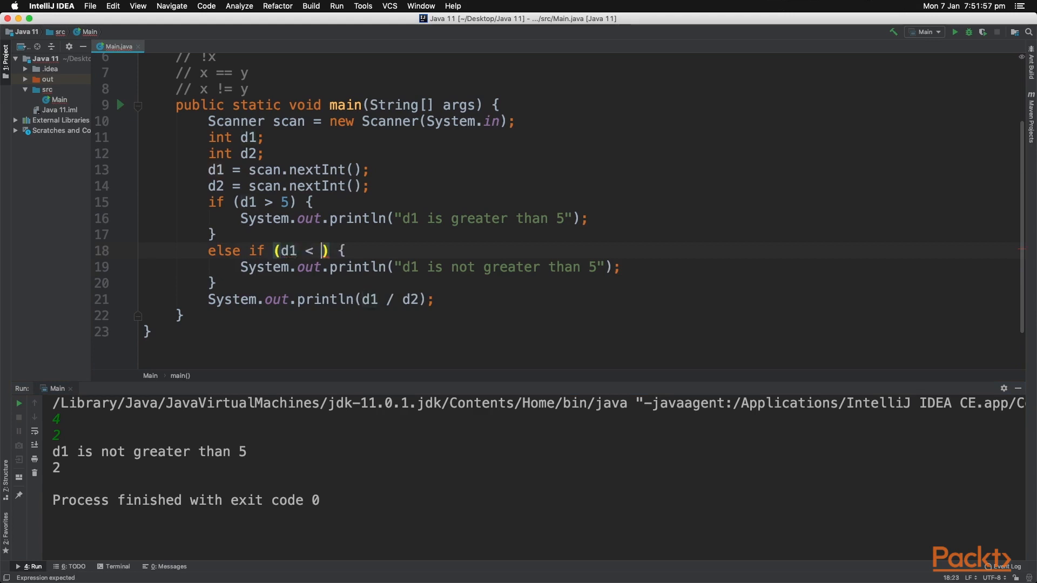
pyautogui.write('2')
pyautogui.click(430, 267)
pyautogui.write('less')
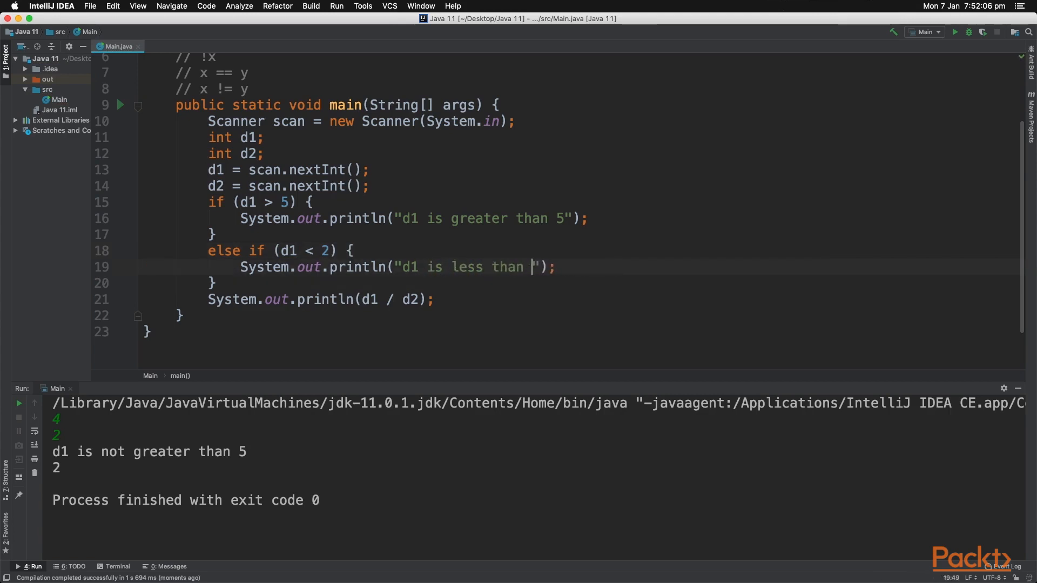
pyautogui.write('2')
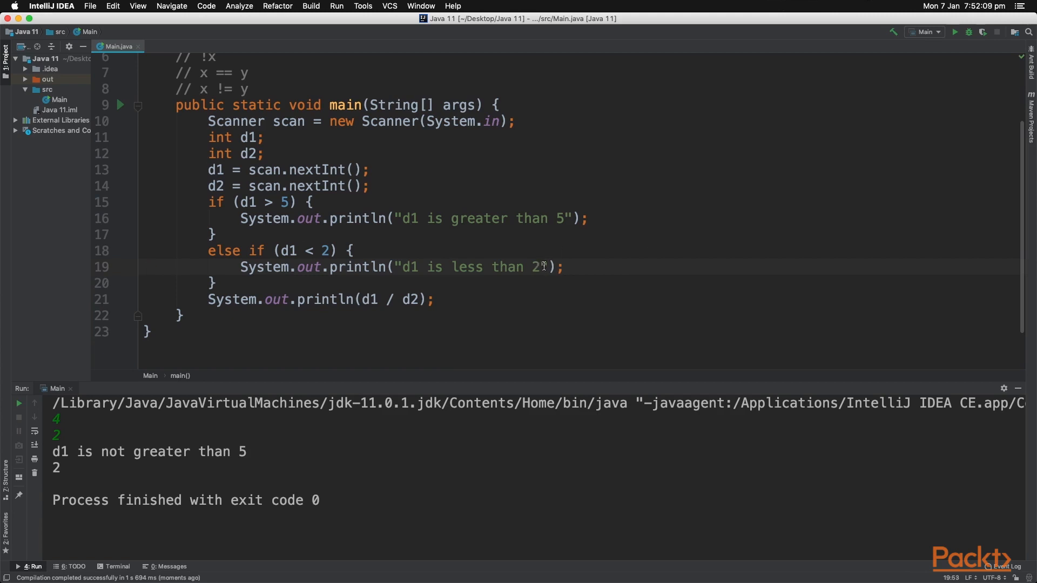
pyautogui.write('else')
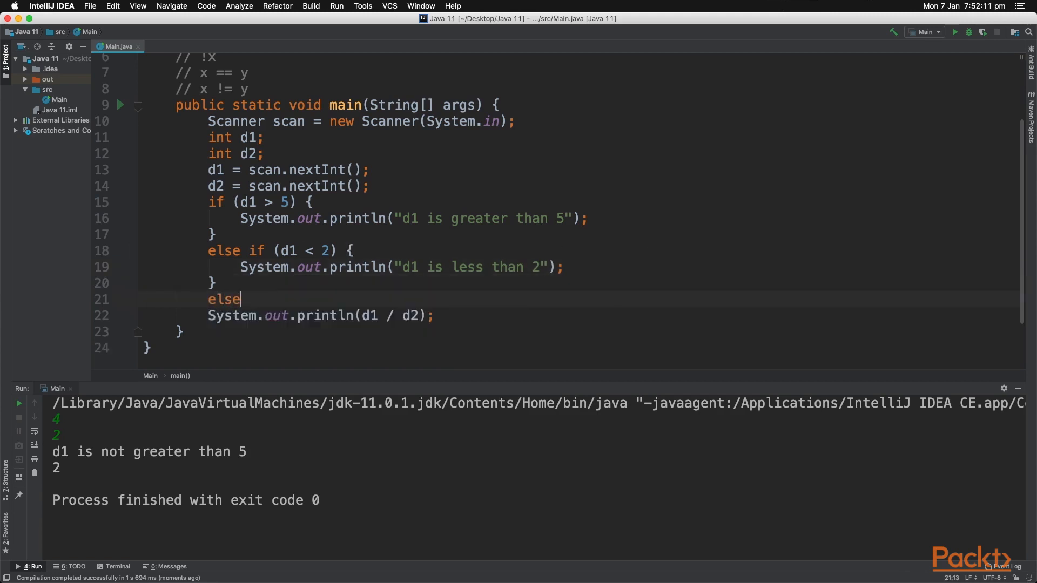
pyautogui.write('{')
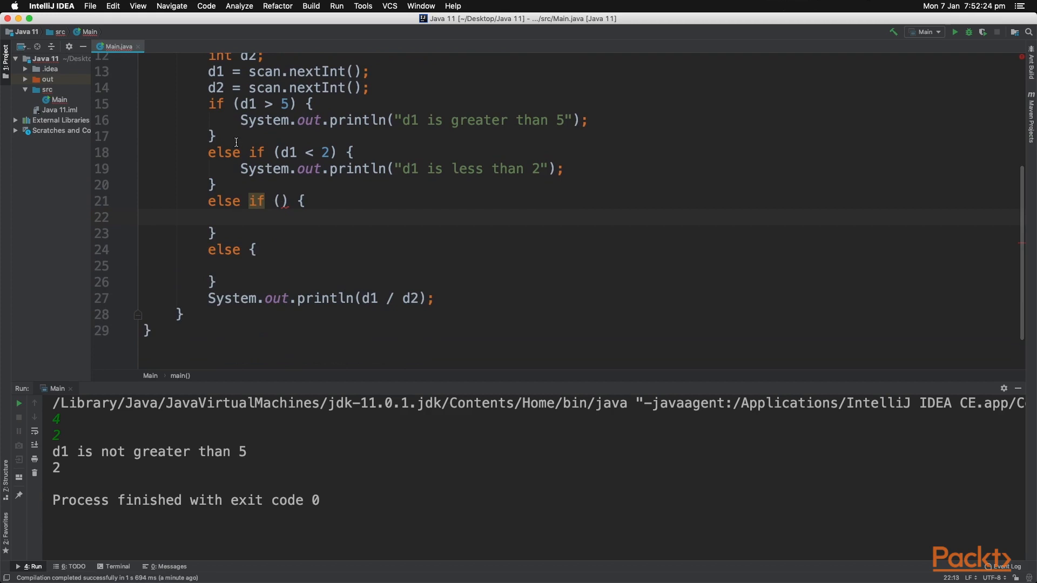
pyautogui.moveTo(220, 281)
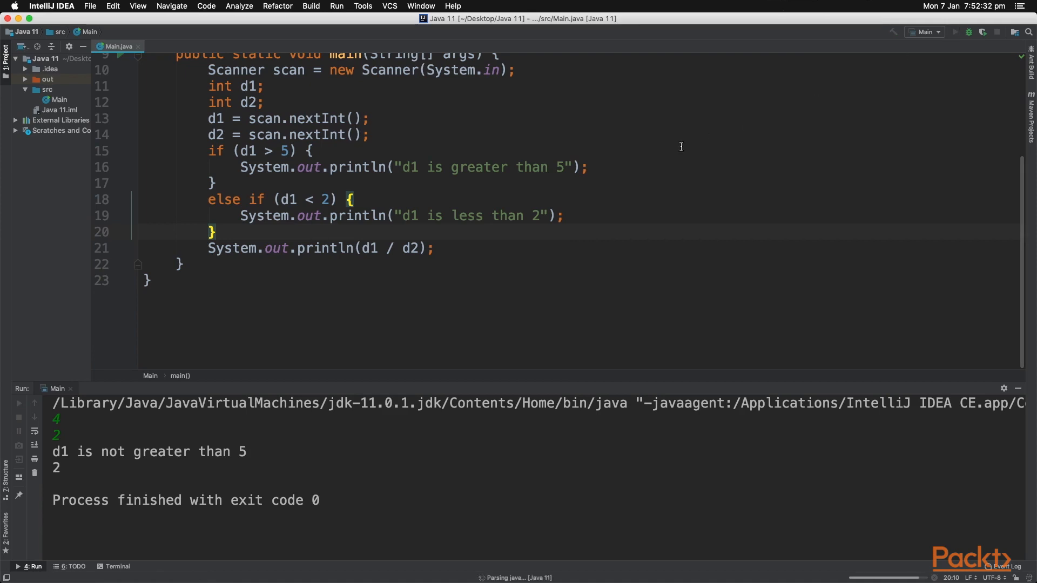
# Run the program with inputs 1 and 10, printing "d1 is less than 2" and 0.
pyautogui.click(954, 31)
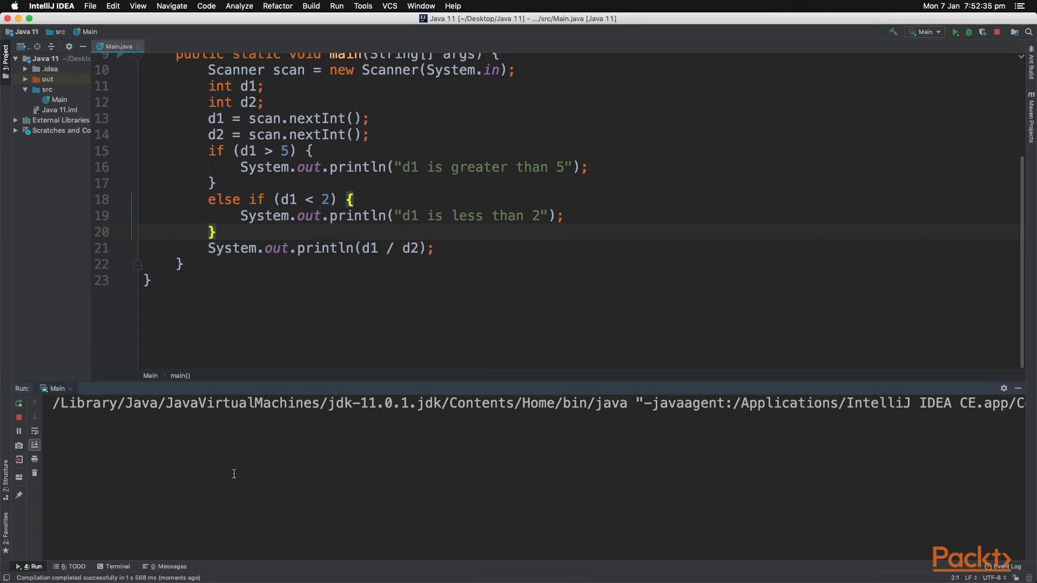
pyautogui.write('1')
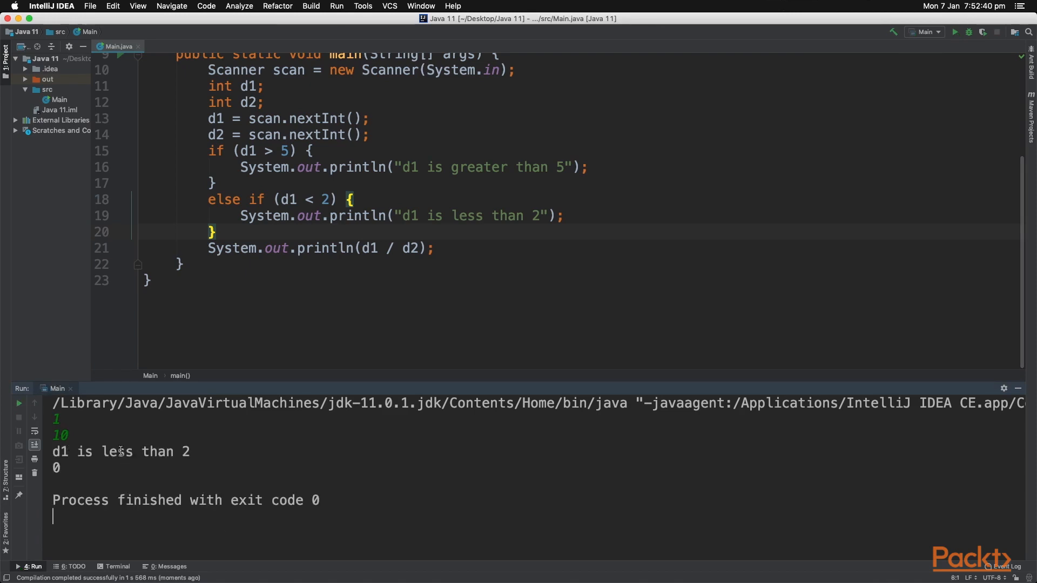
pyautogui.click(260, 216)
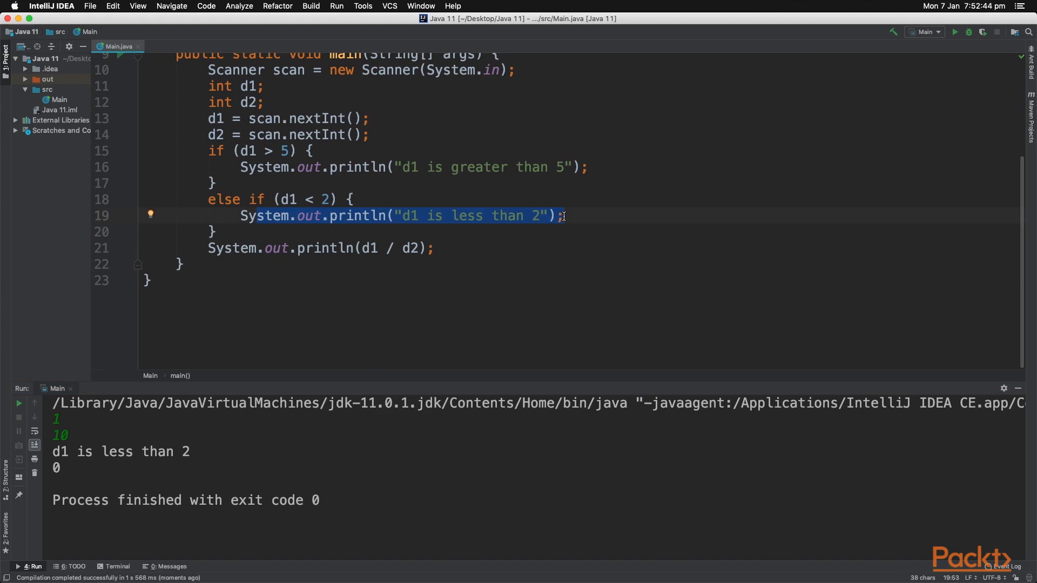
pyautogui.click(434, 248)
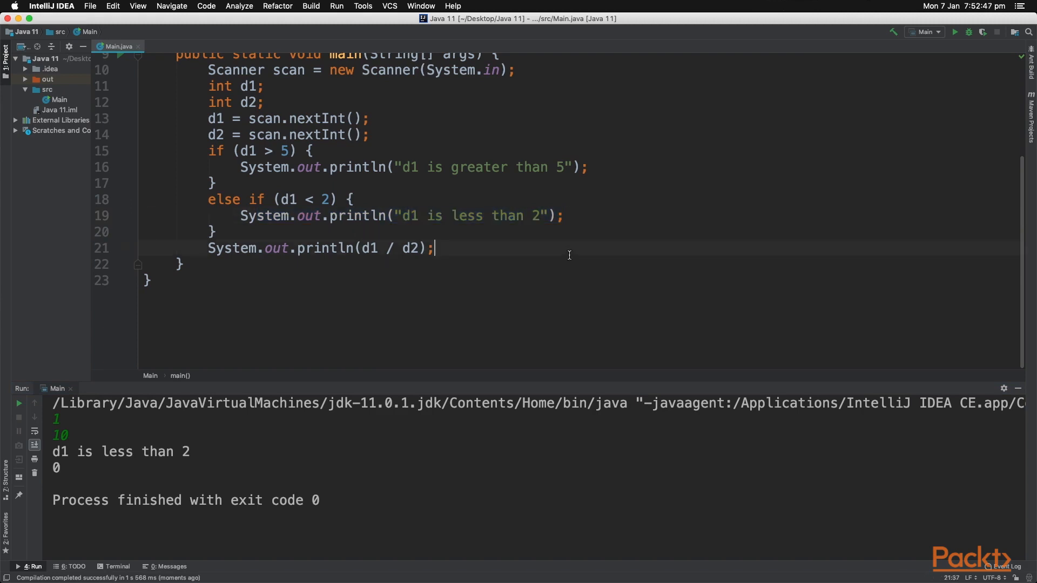